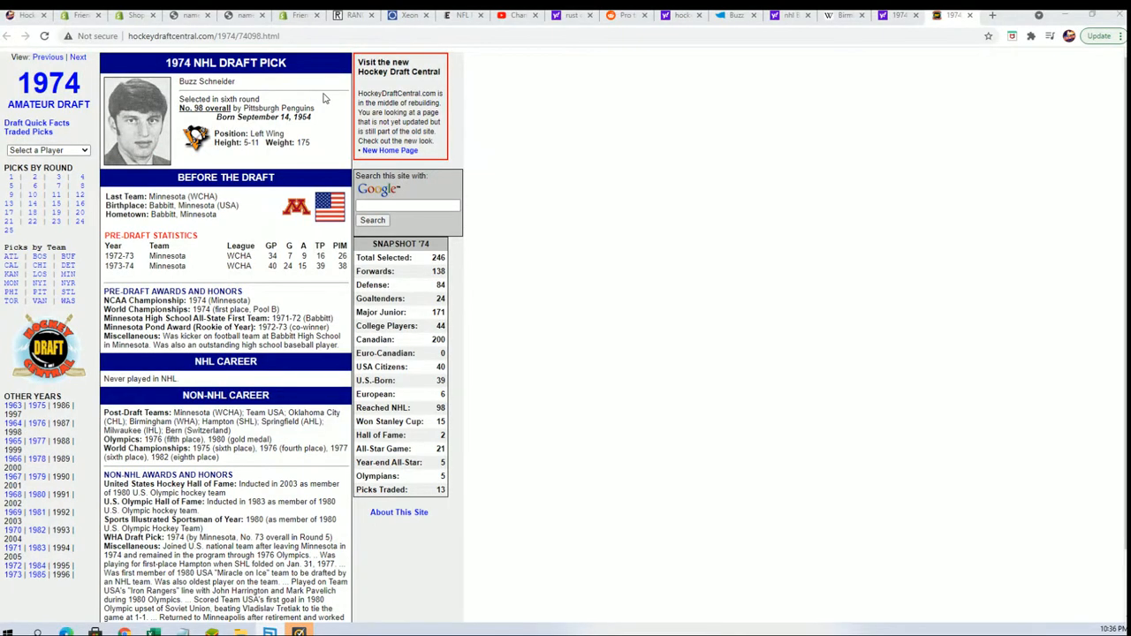
mouse_move(309, 95)
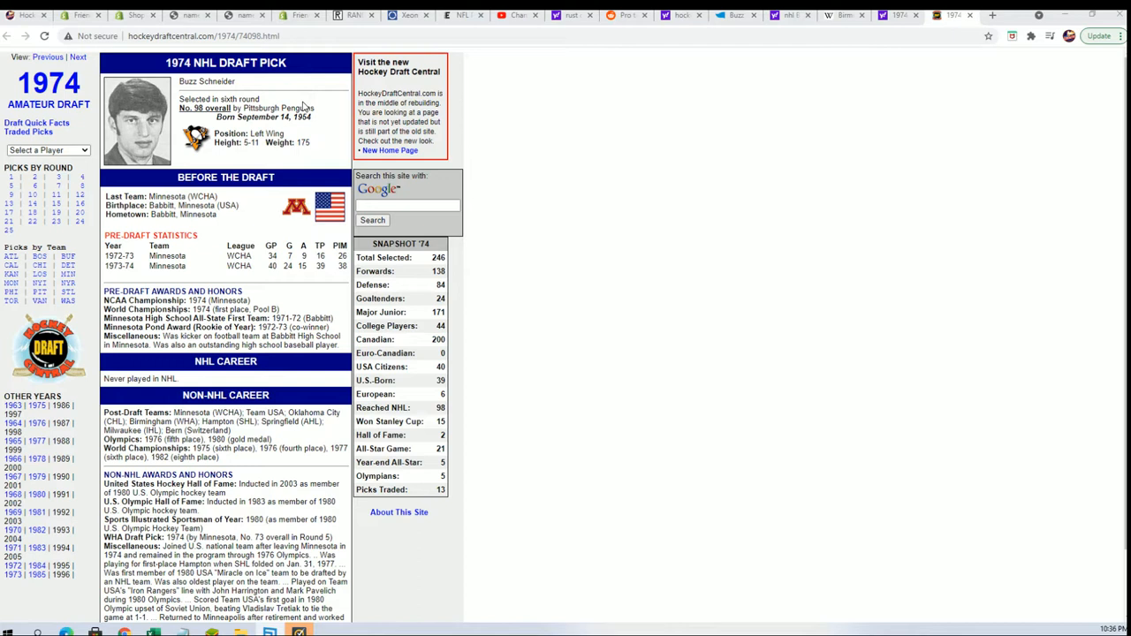
mouse_move(243, 197)
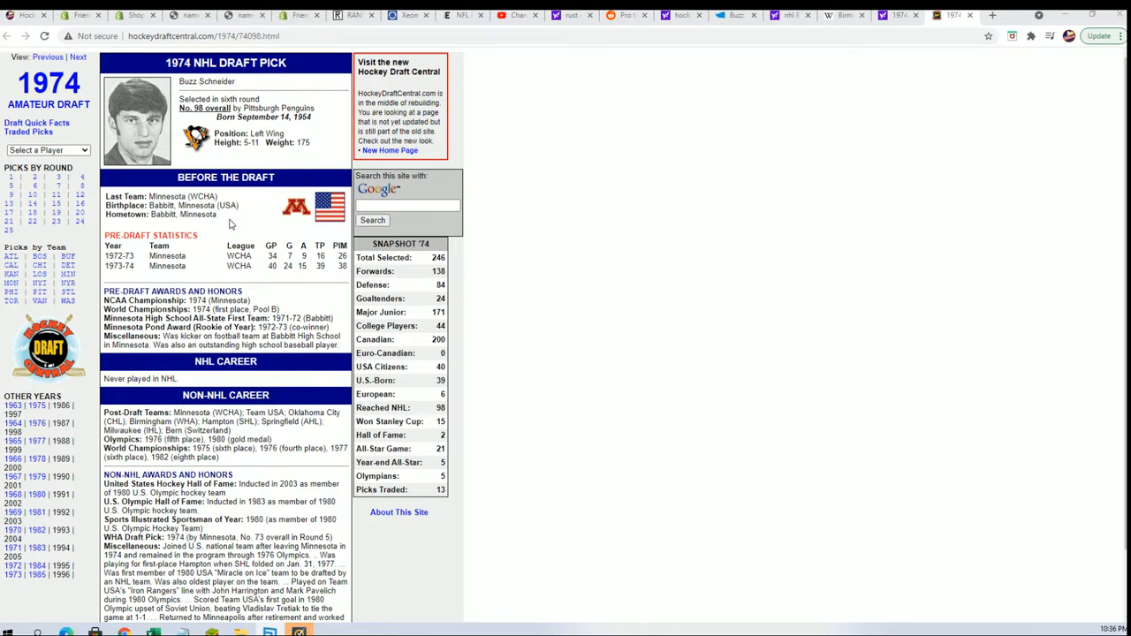
mouse_move(216, 300)
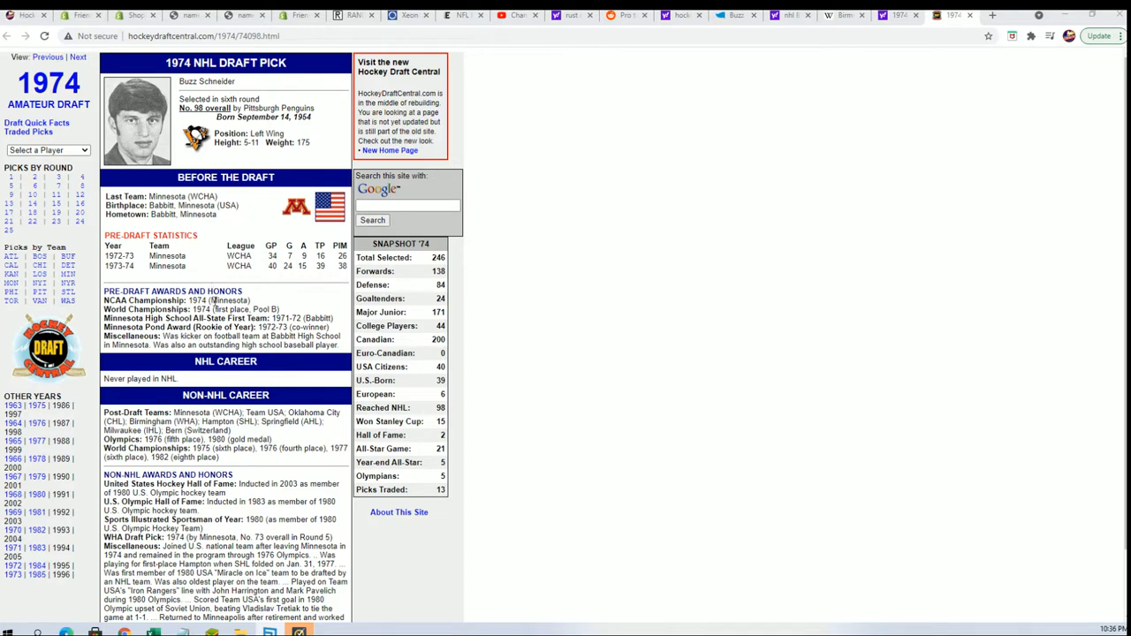
mouse_move(202, 162)
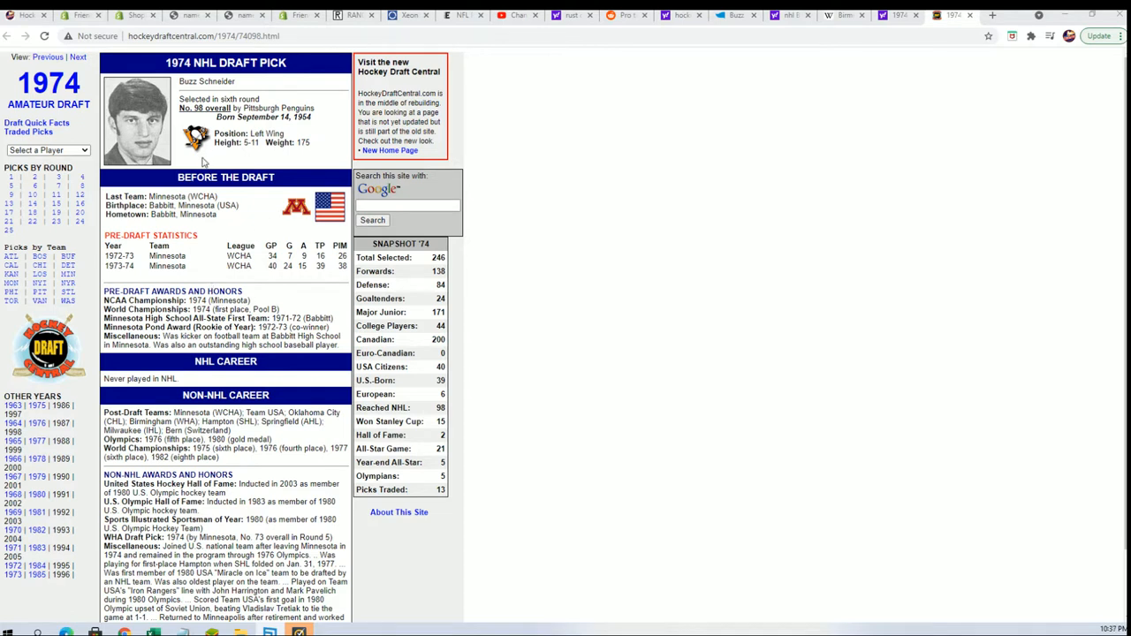
mouse_move(197, 162)
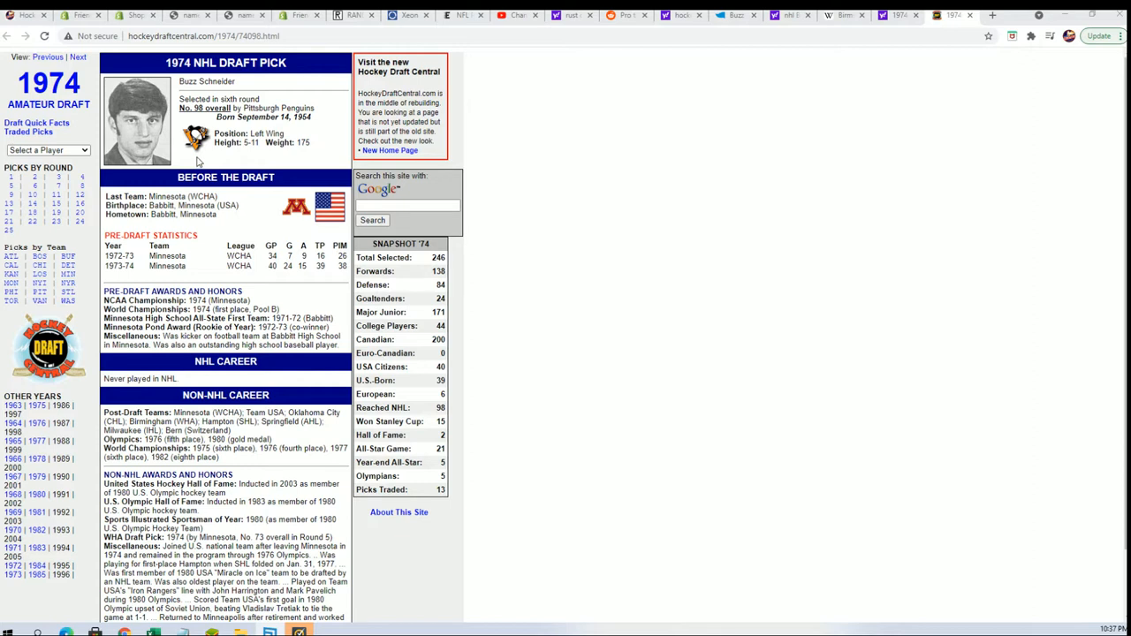
mouse_move(280, 390)
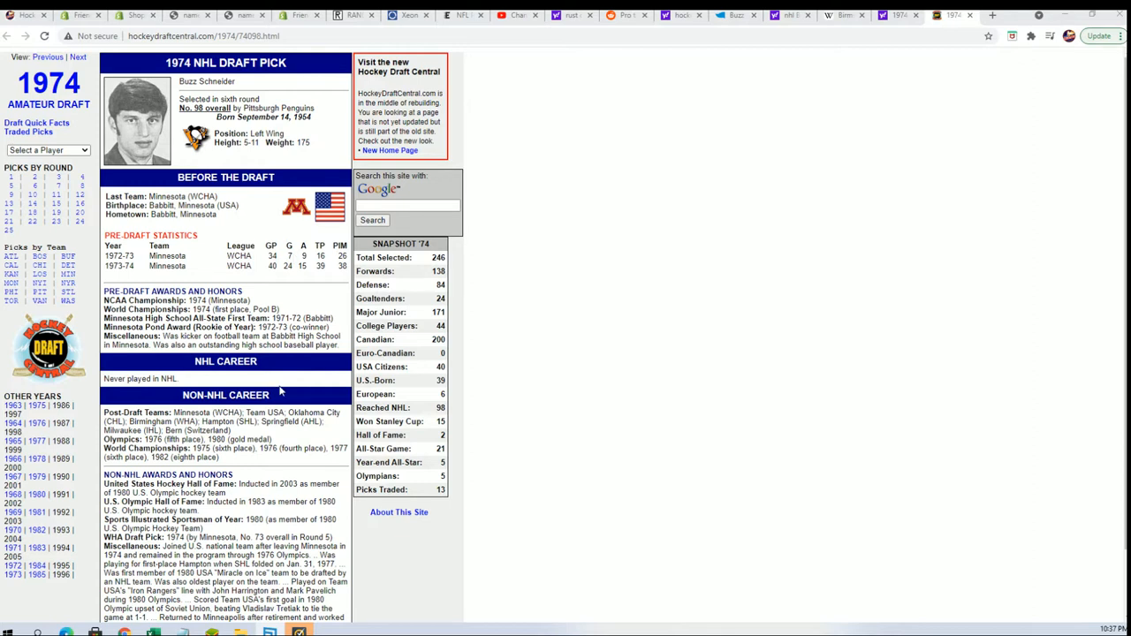
mouse_move(212, 378)
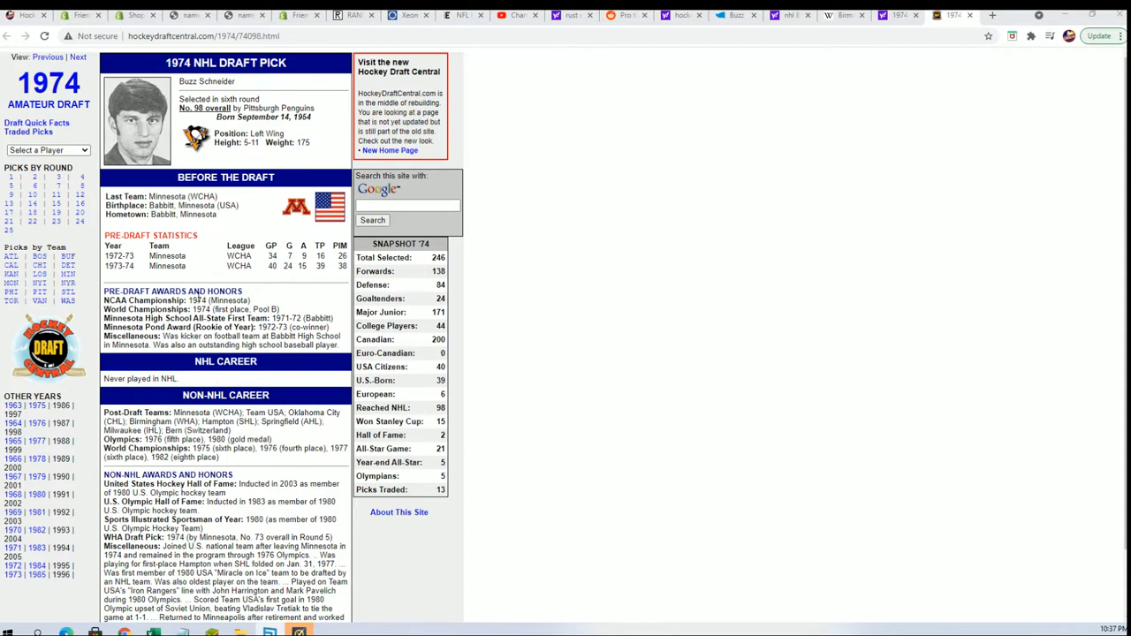
mouse_move(230, 329)
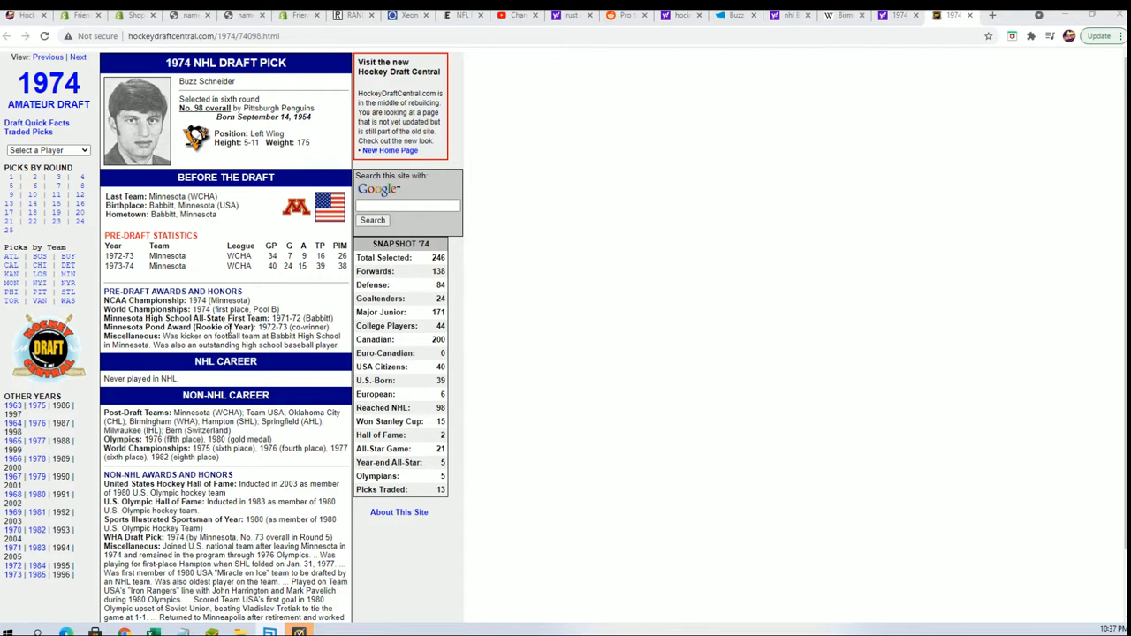
mouse_move(196, 283)
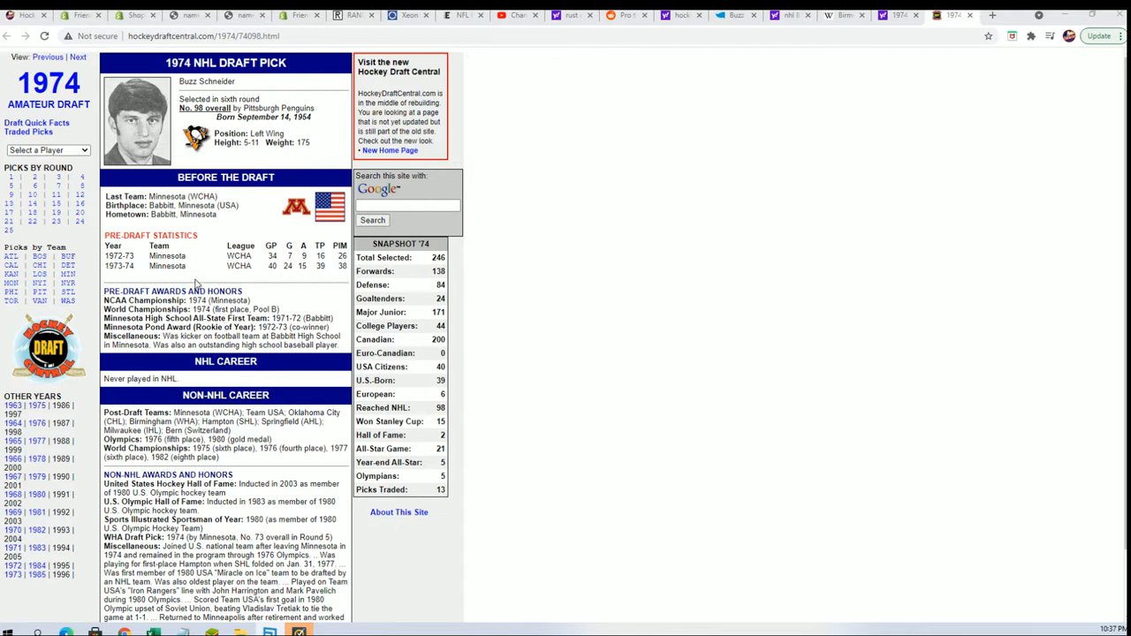
mouse_move(304, 297)
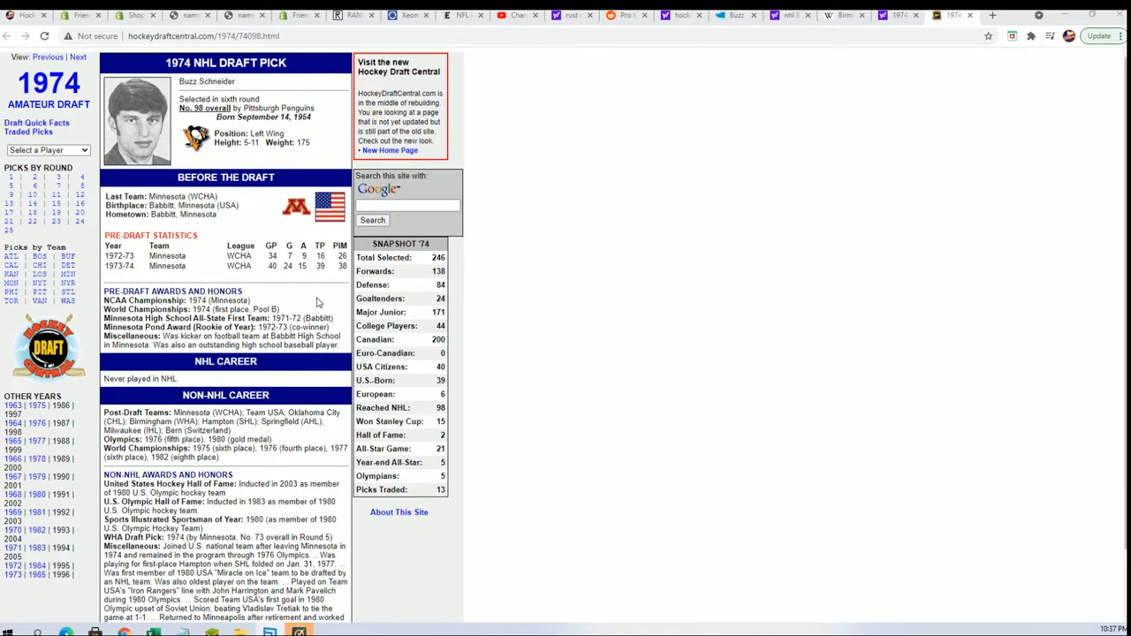
mouse_move(337, 311)
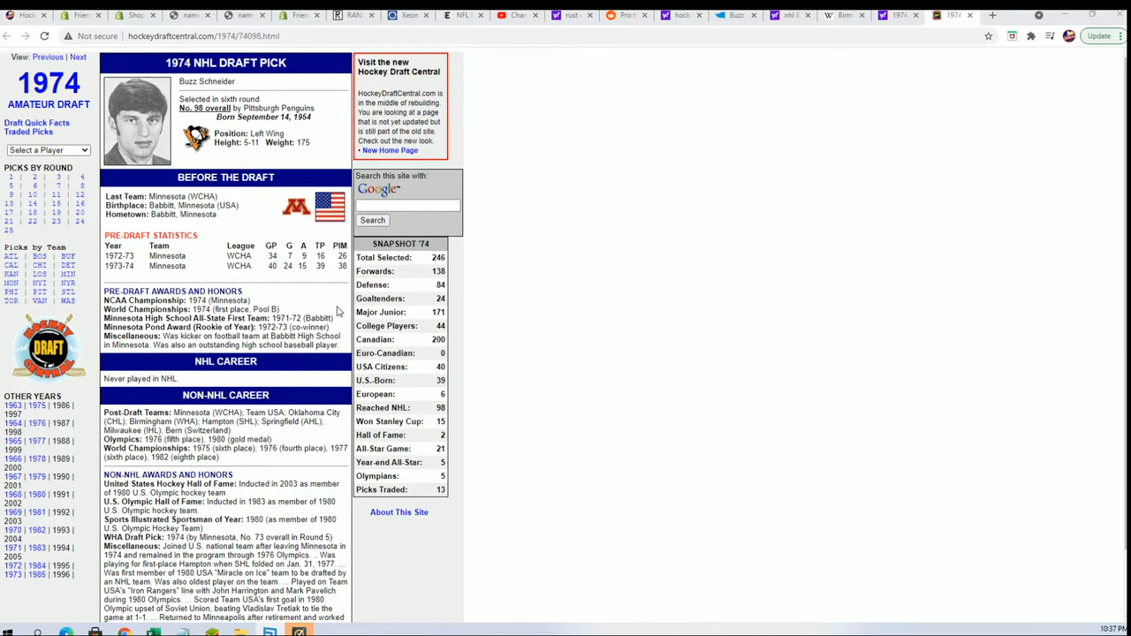
mouse_move(343, 318)
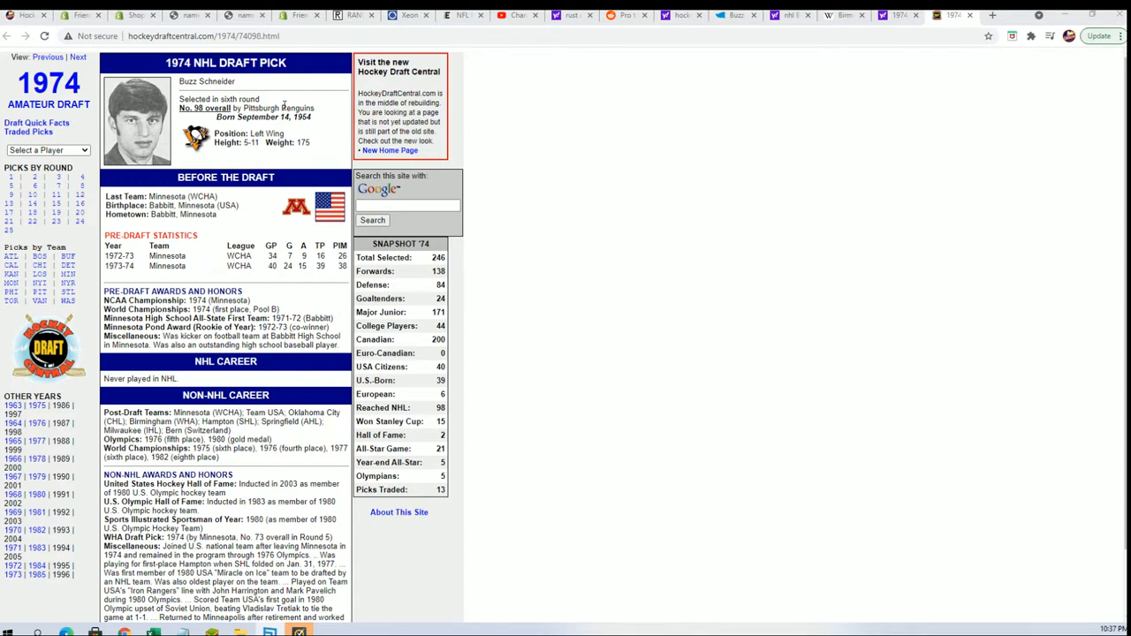
mouse_move(311, 101)
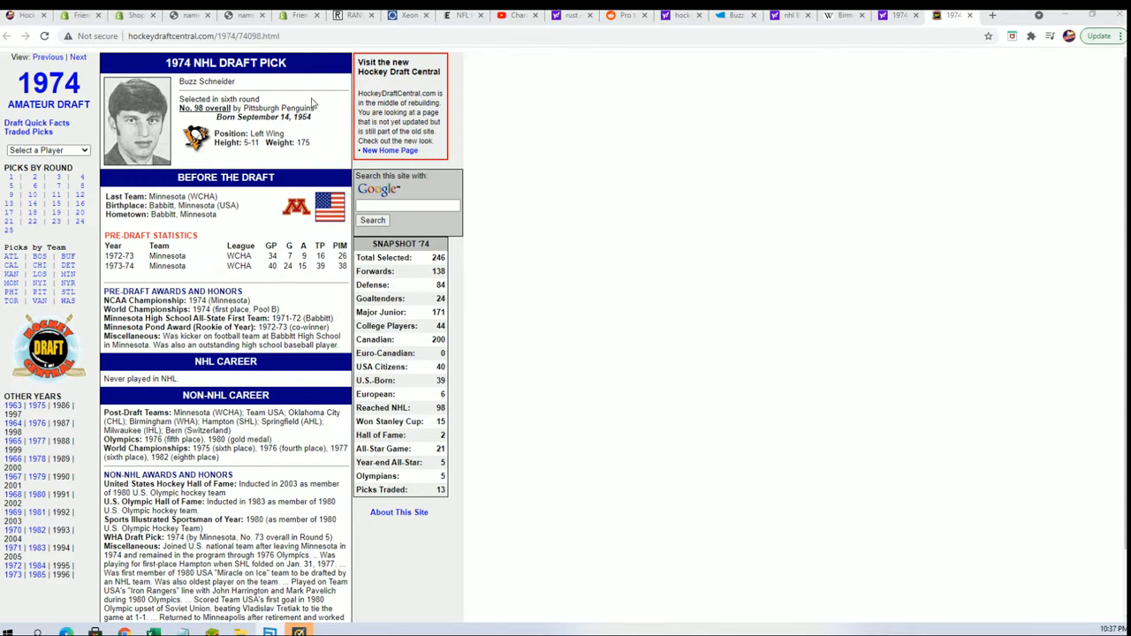
mouse_move(316, 102)
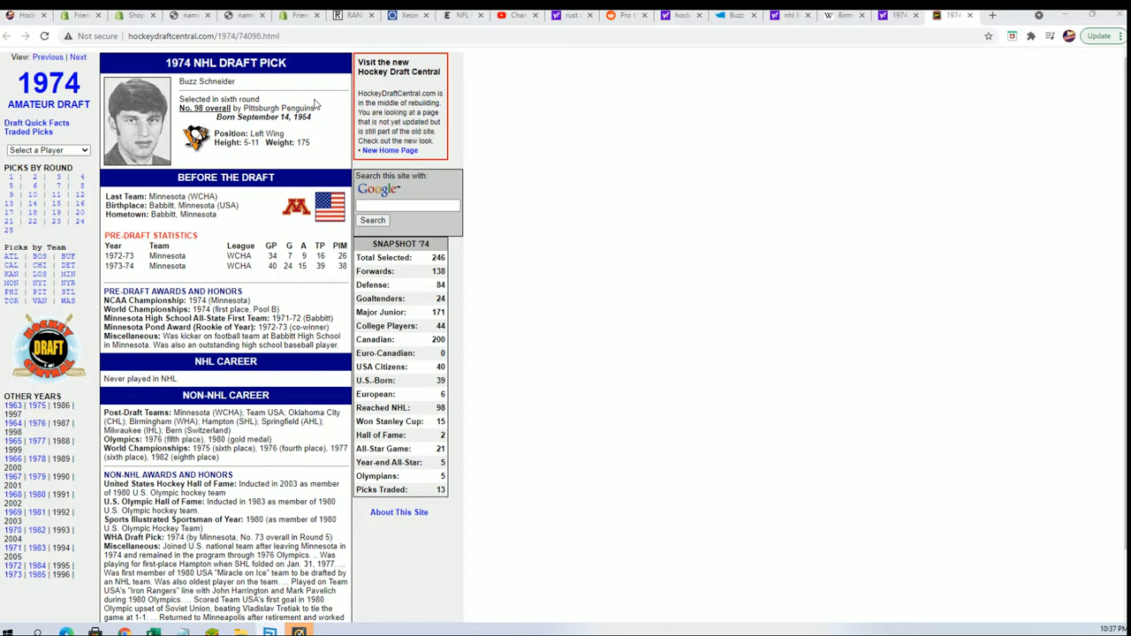
mouse_move(317, 135)
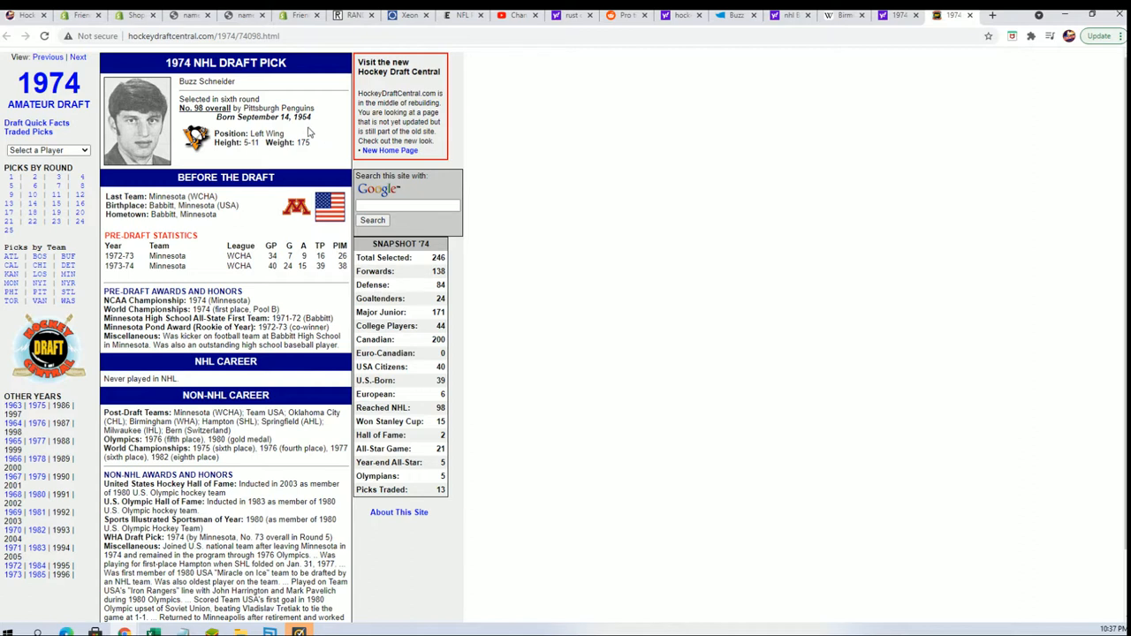
mouse_move(306, 147)
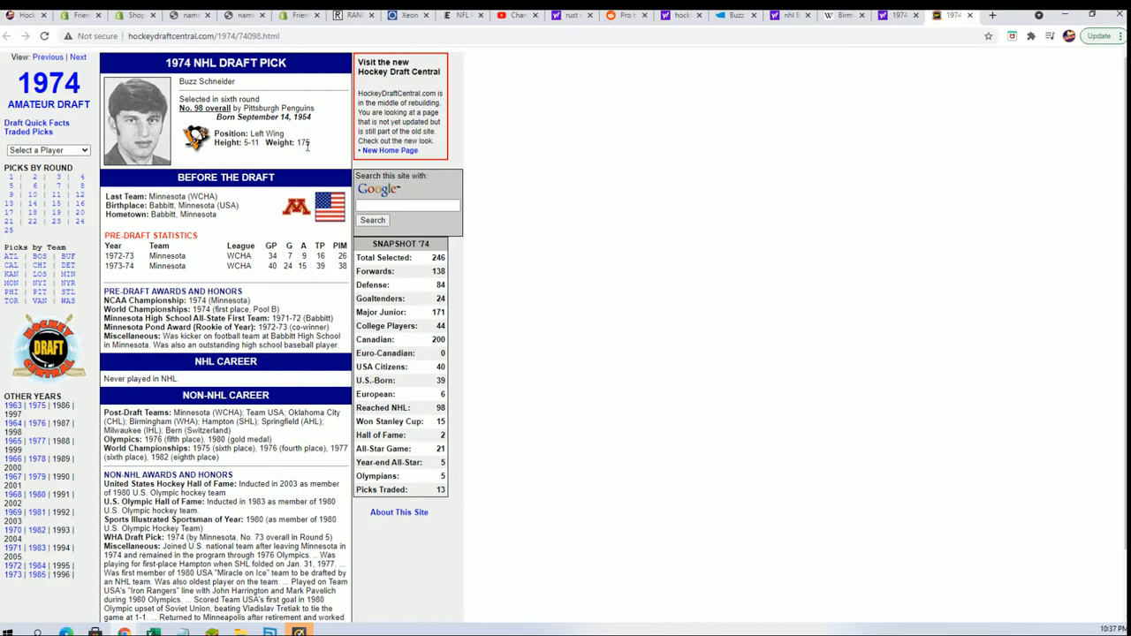
mouse_move(184, 270)
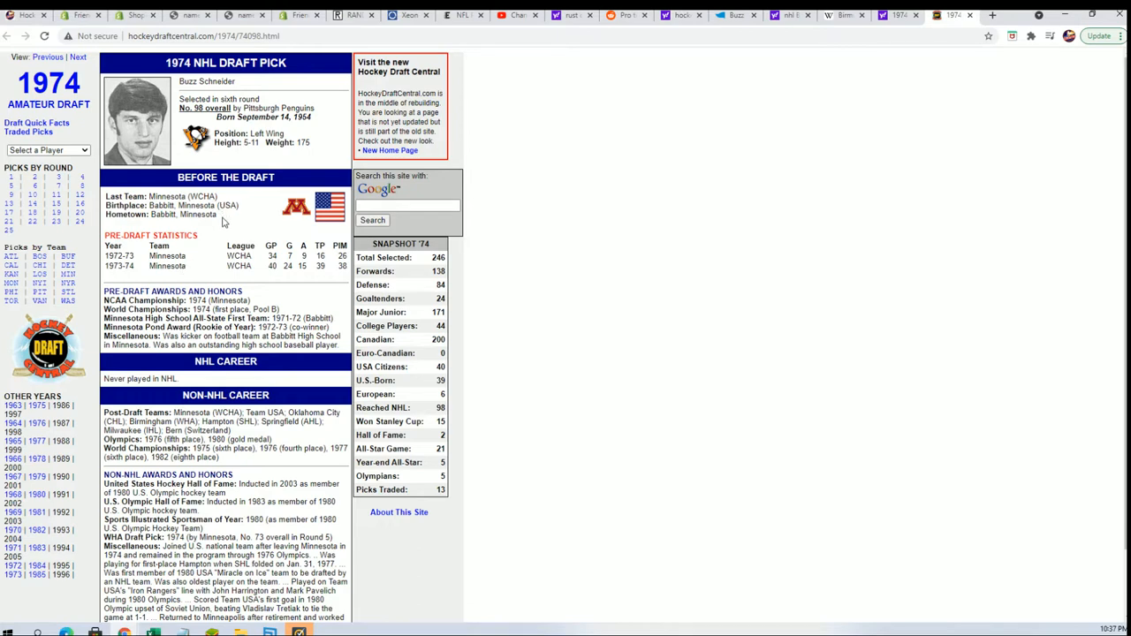
Highlight Buzz Schneider's name on his 1974 draft profile: 98th overall, Pittsburgh.
scroll(down, 3)
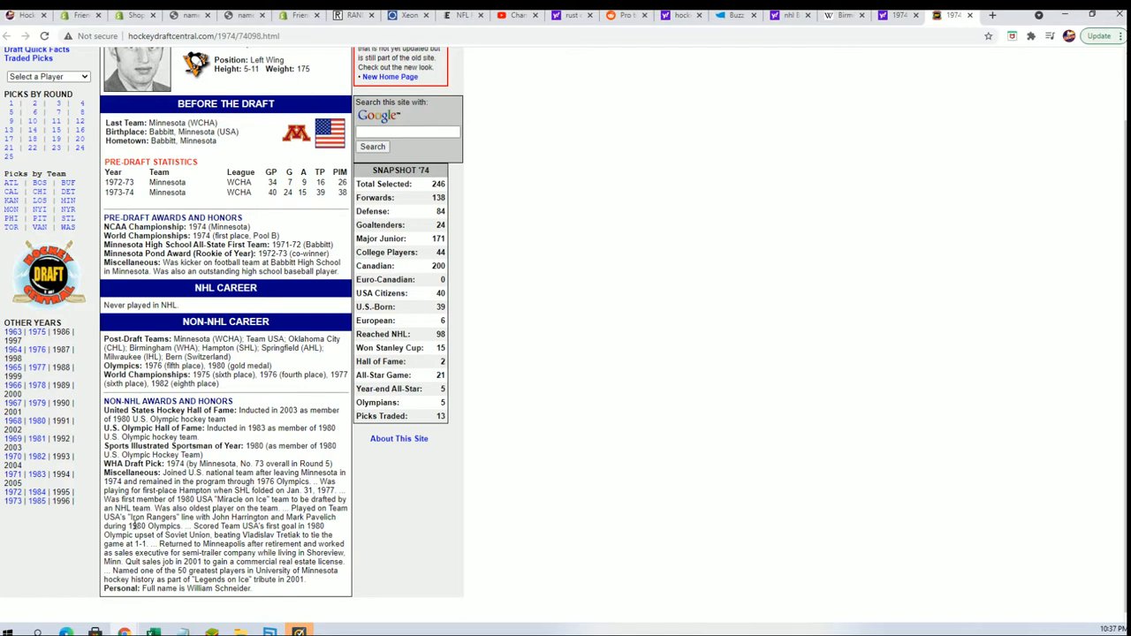
mouse_move(70, 569)
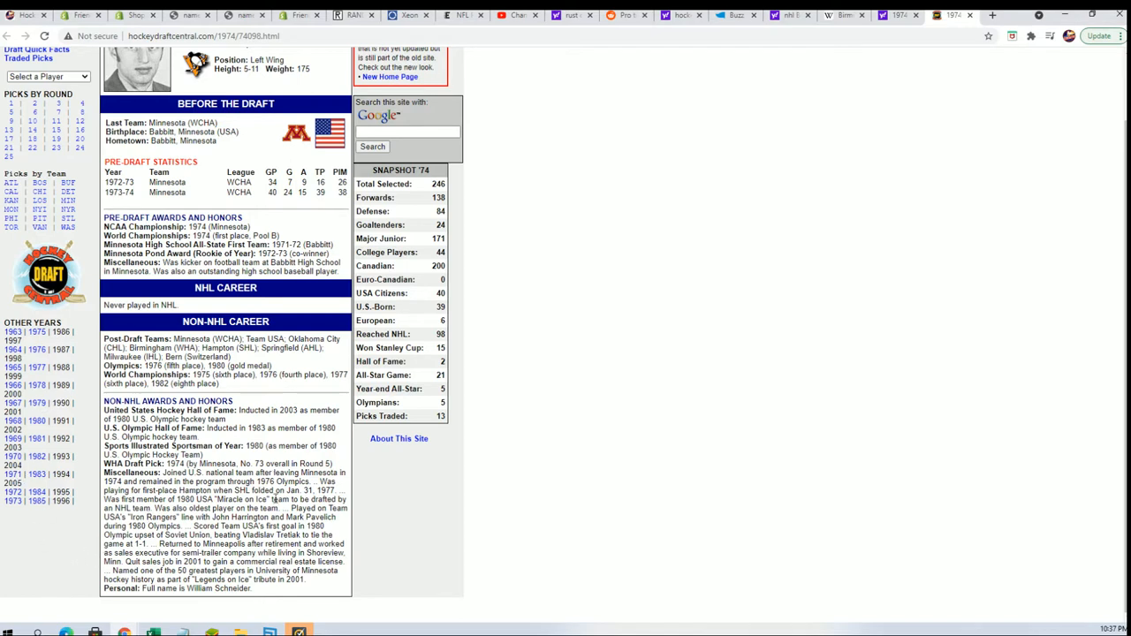
drag(236, 499, 278, 517)
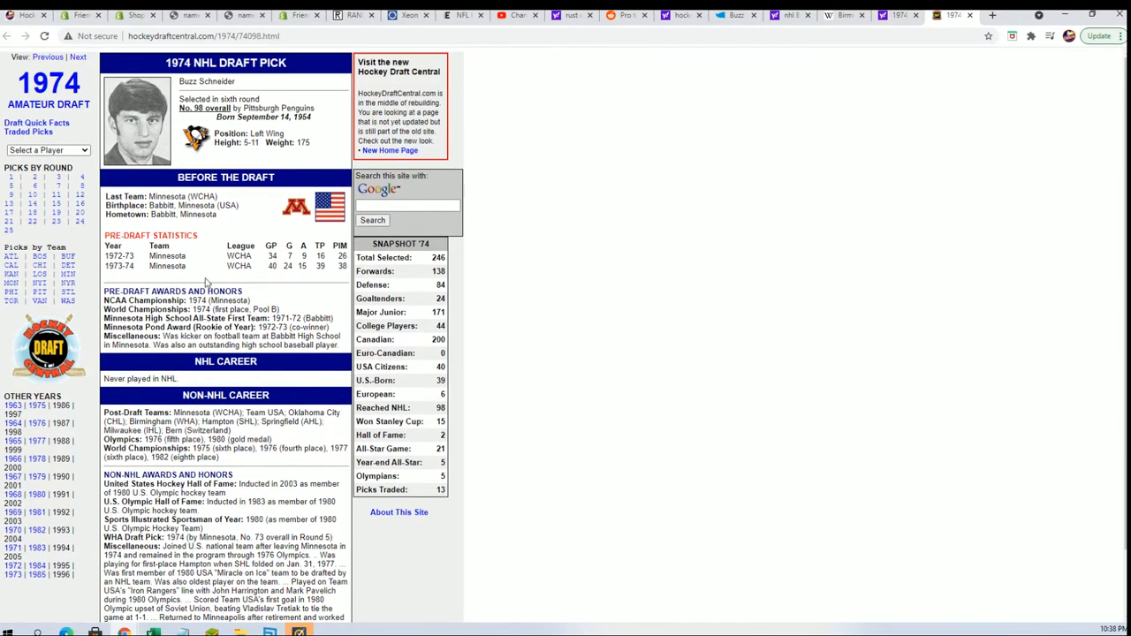
mouse_move(239, 288)
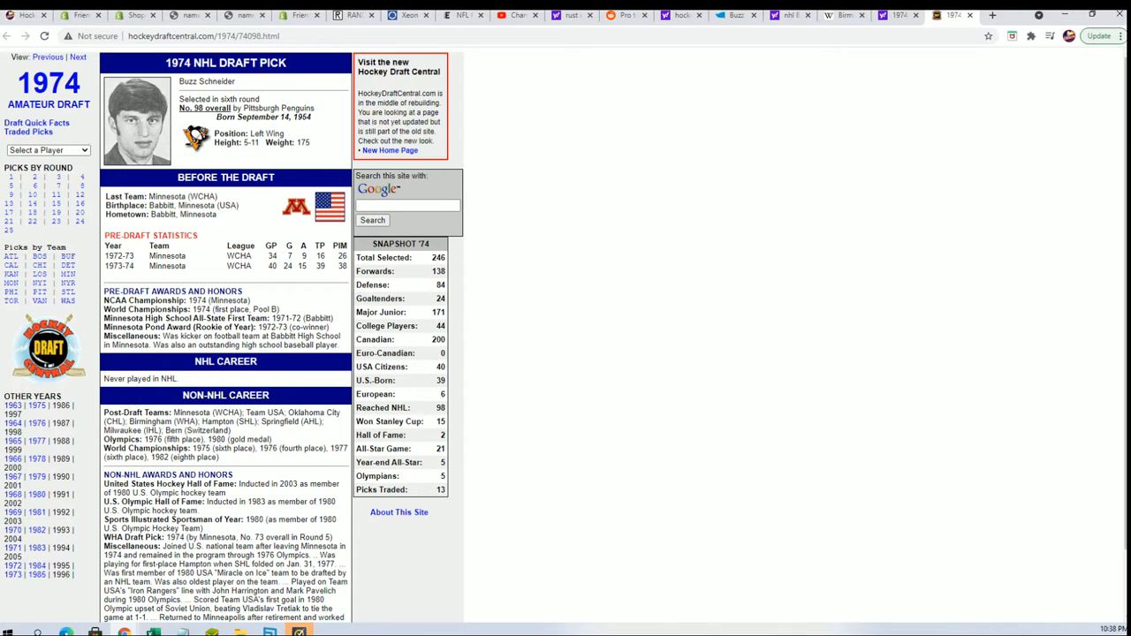
mouse_move(351, 241)
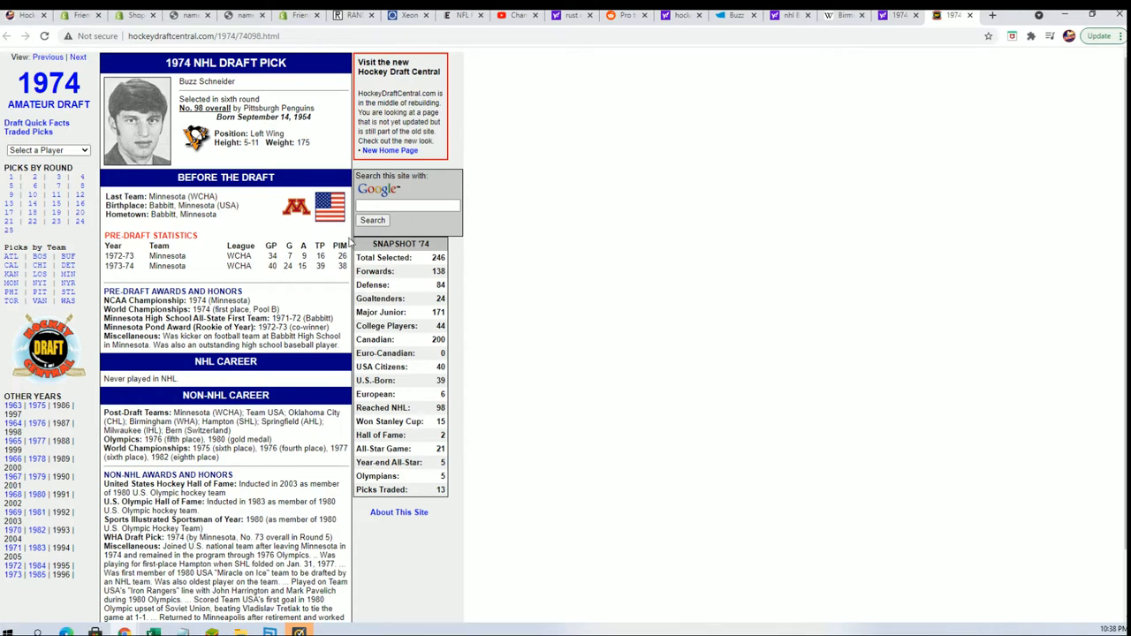
mouse_move(427, 351)
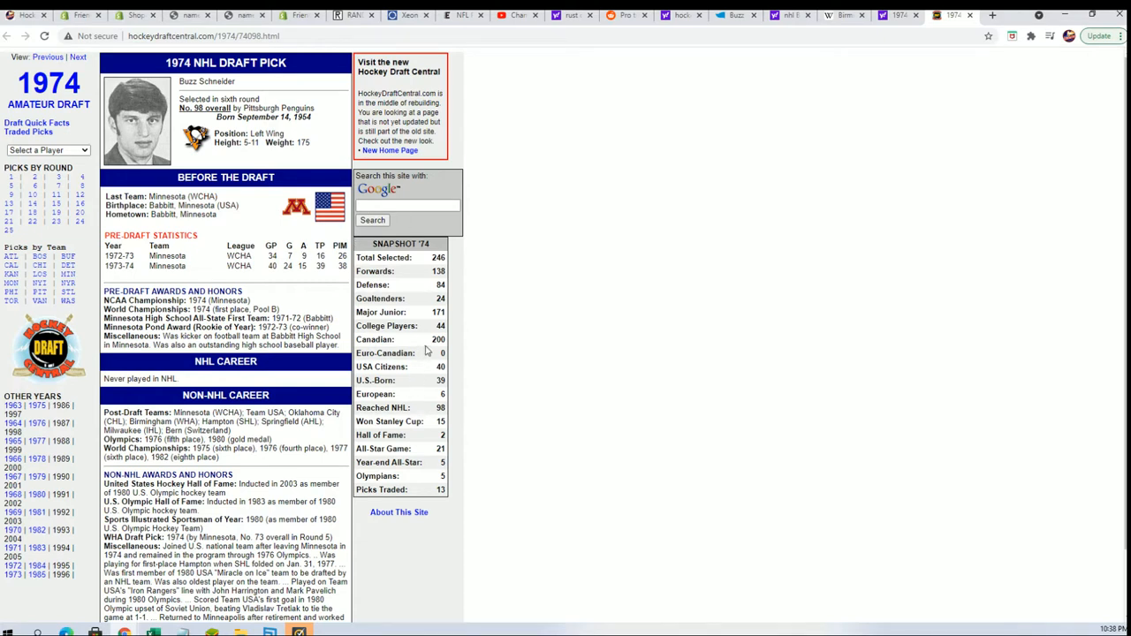
mouse_move(251, 220)
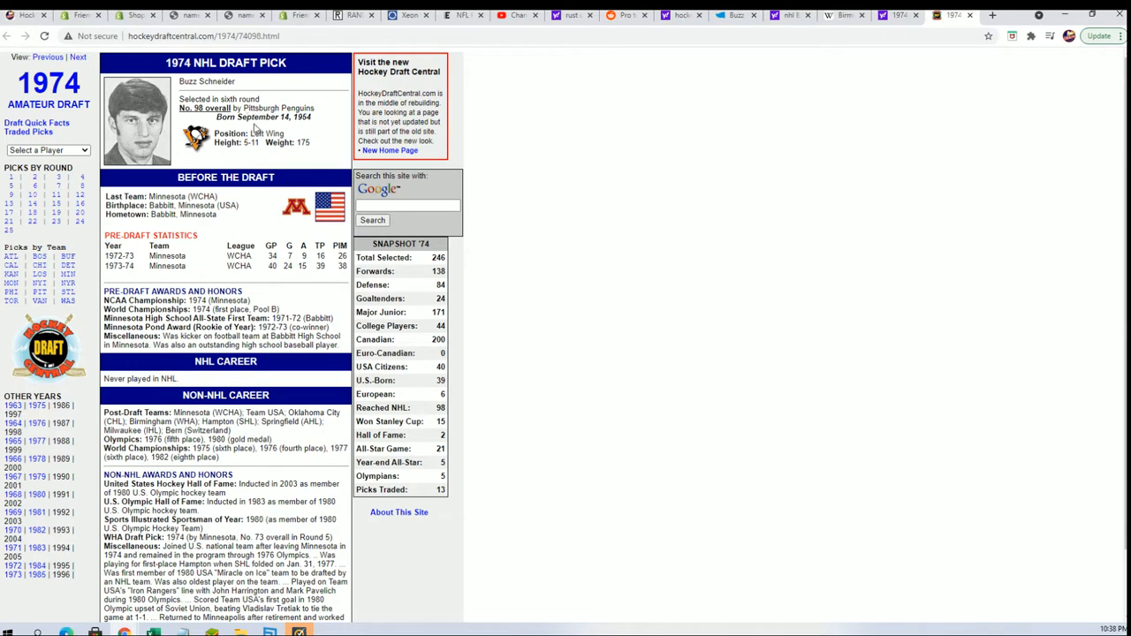
mouse_move(305, 106)
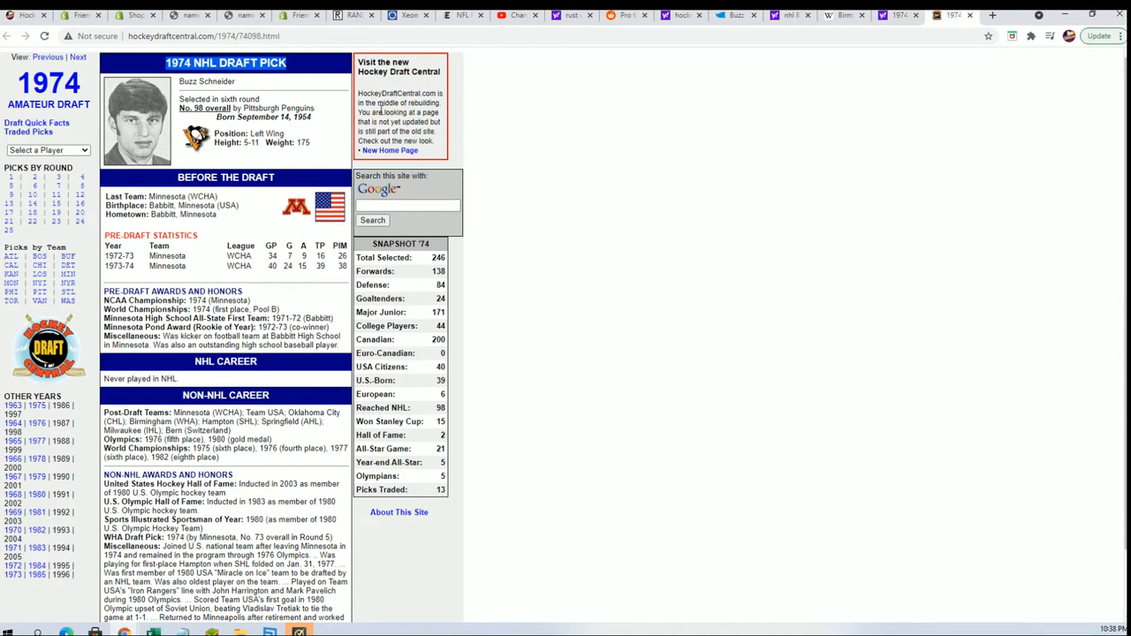
mouse_move(296, 238)
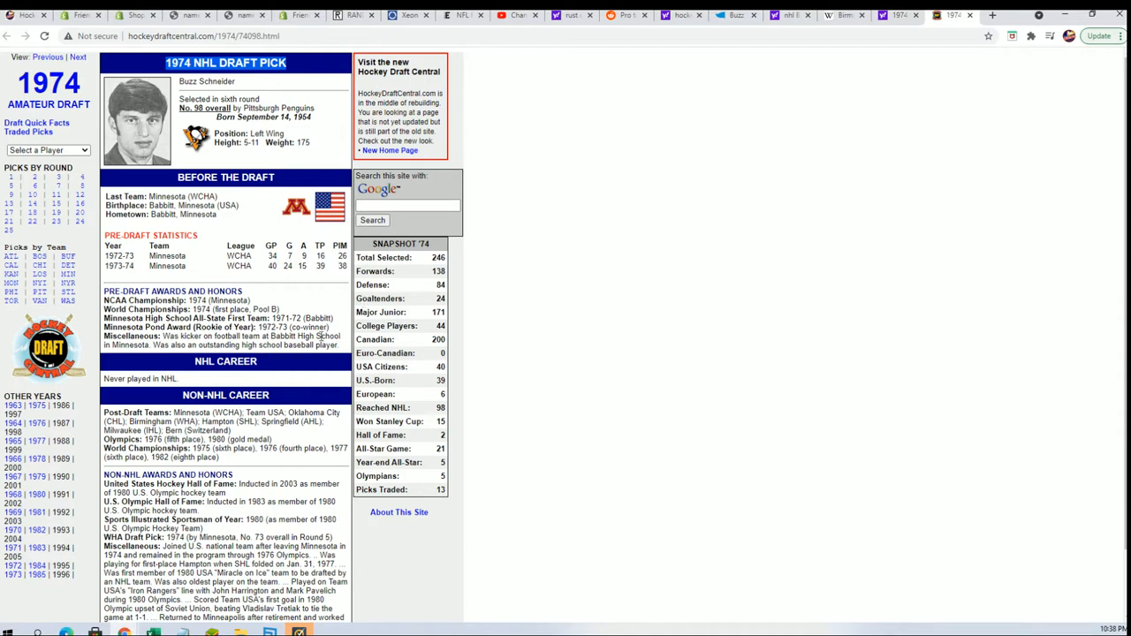
mouse_move(228, 384)
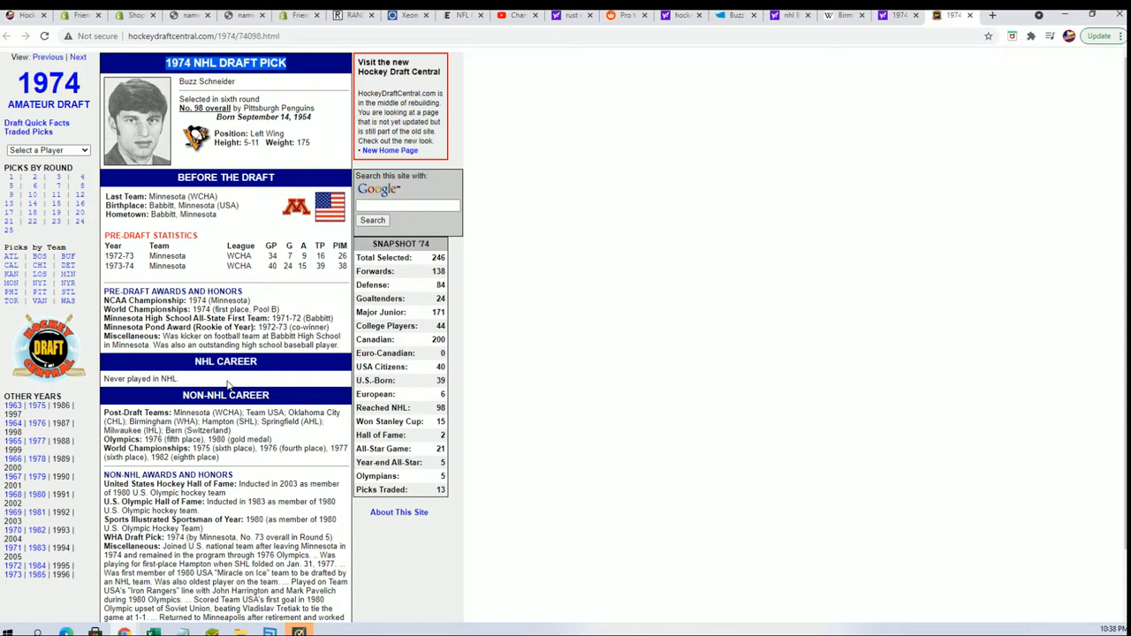
scroll(down, 3)
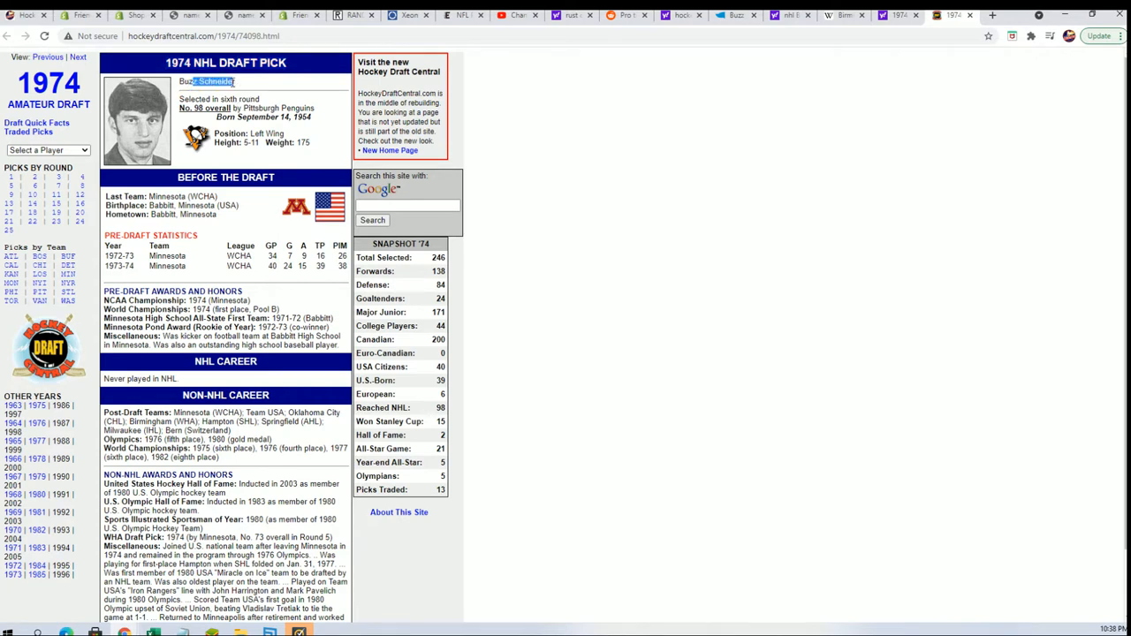
Reach Wikipedia from a 'wiki' address-bar search and search for 'Buzz Schneider'.
right_click(208, 81)
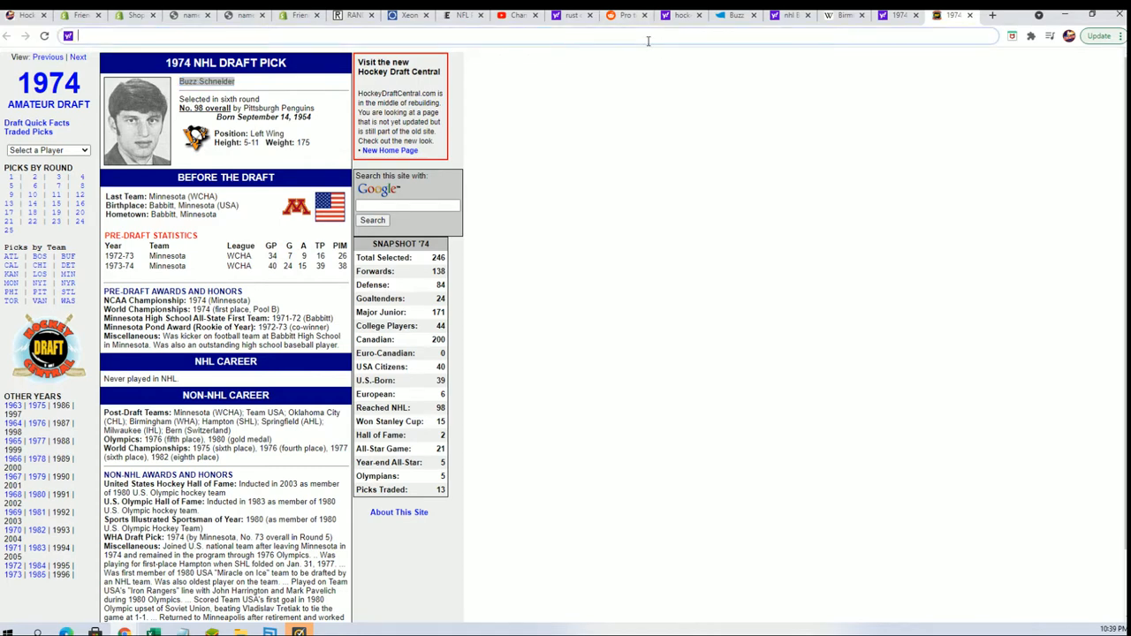
text(wiki)
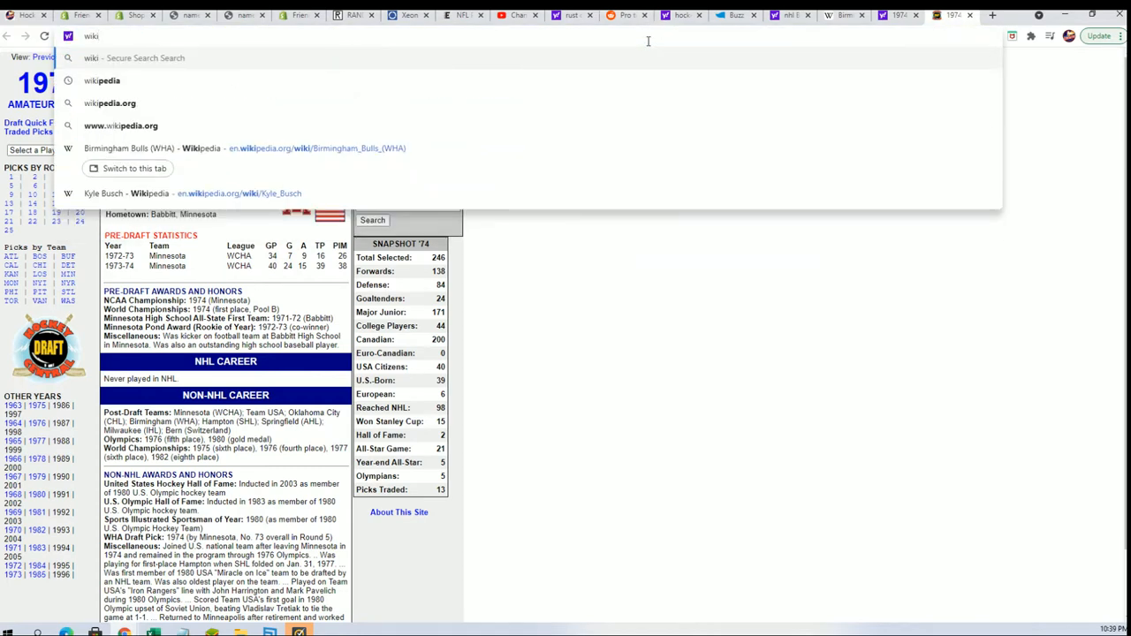
mouse_move(102, 81)
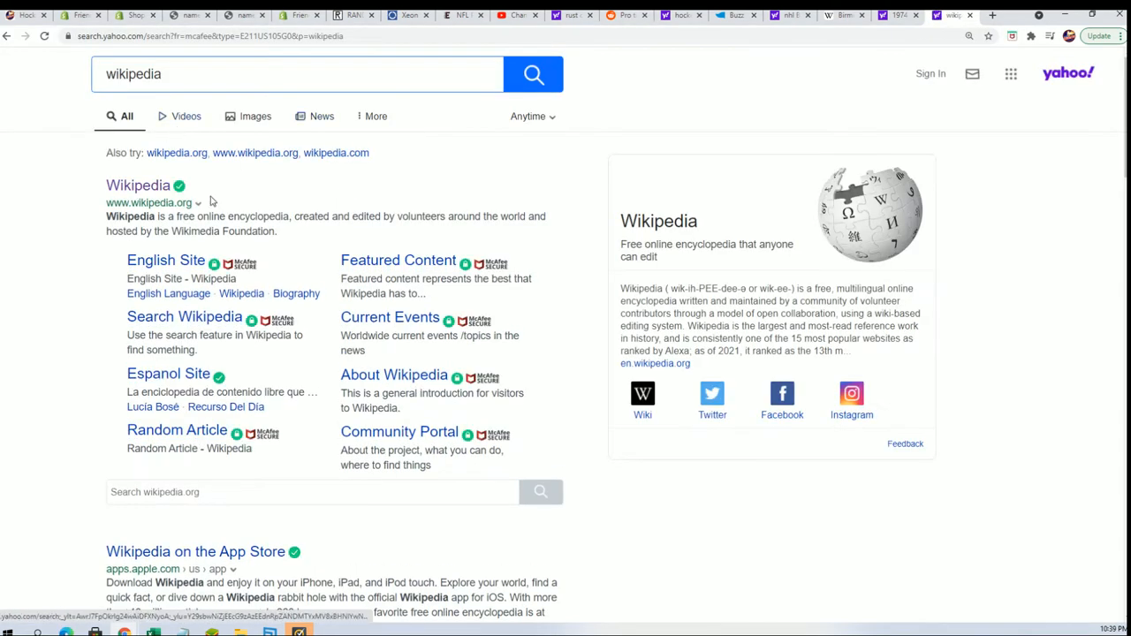
click(138, 184)
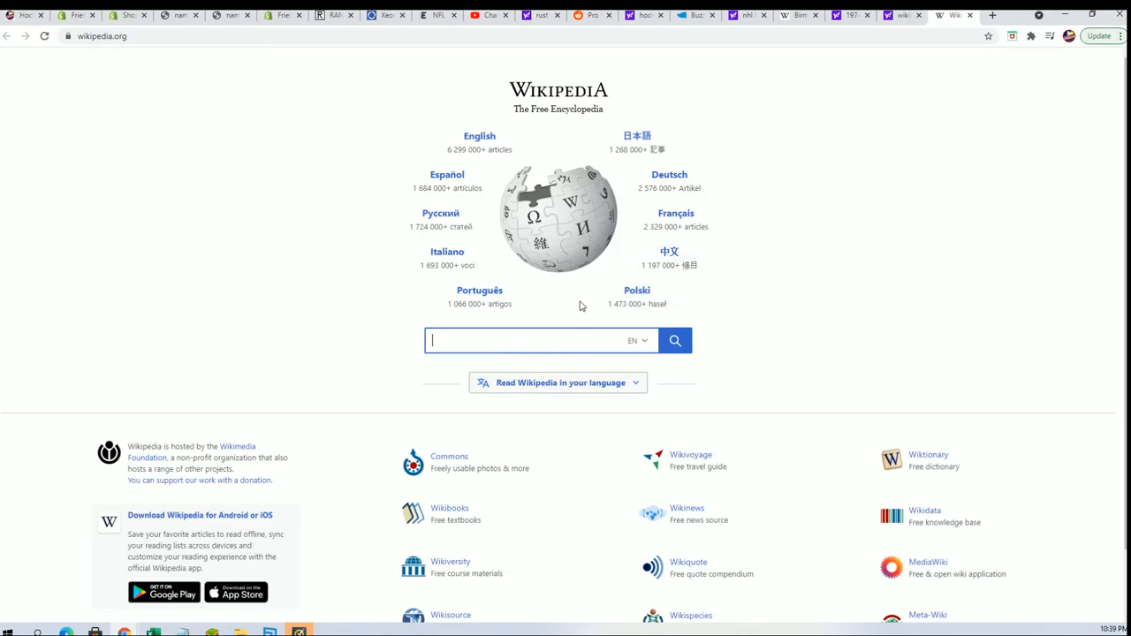
text(Buzz Schneider)
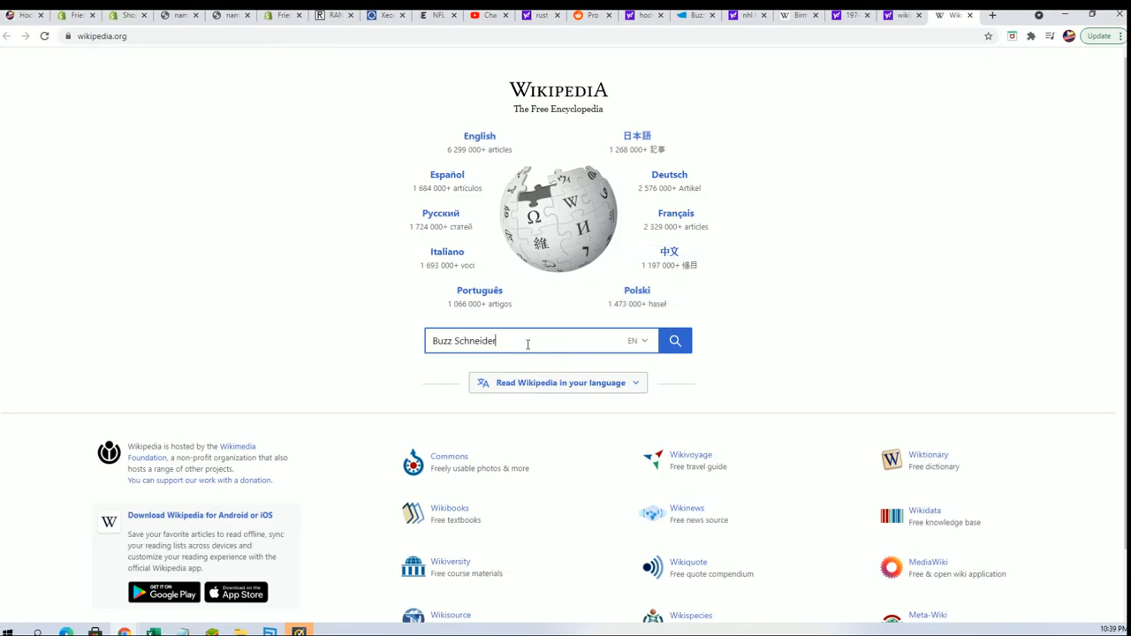
click(674, 341)
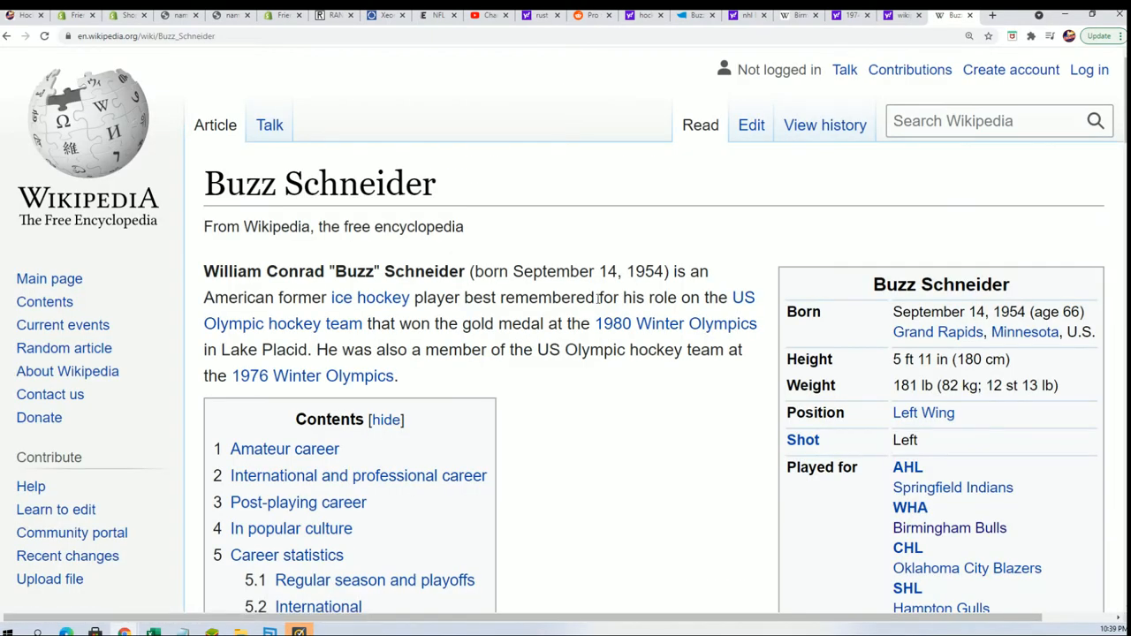
mouse_move(495, 314)
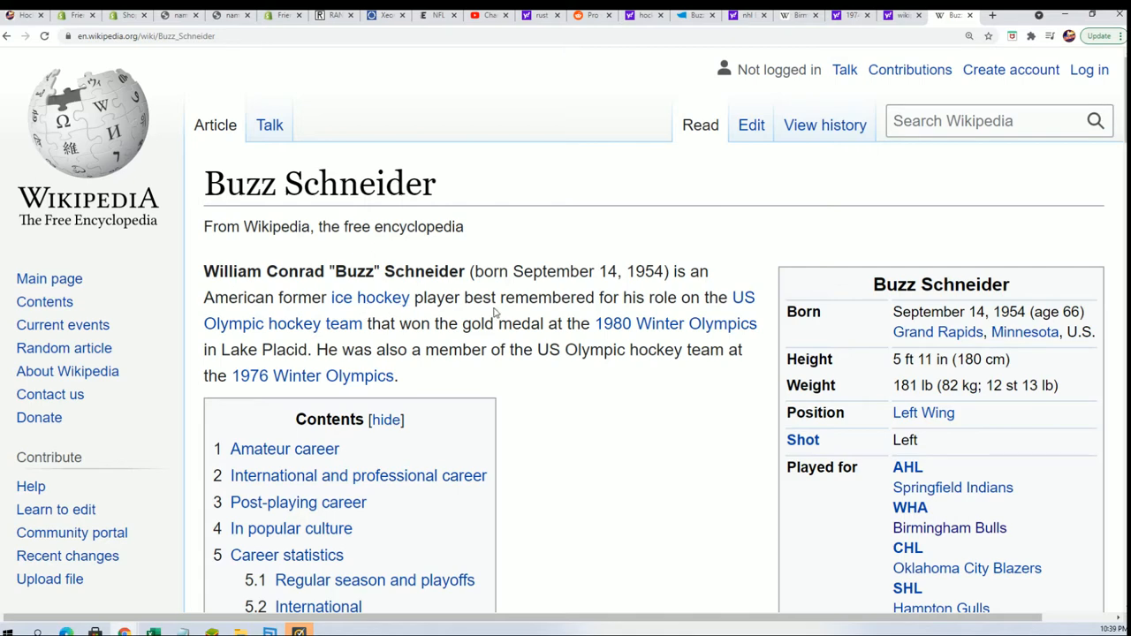
mouse_move(563, 372)
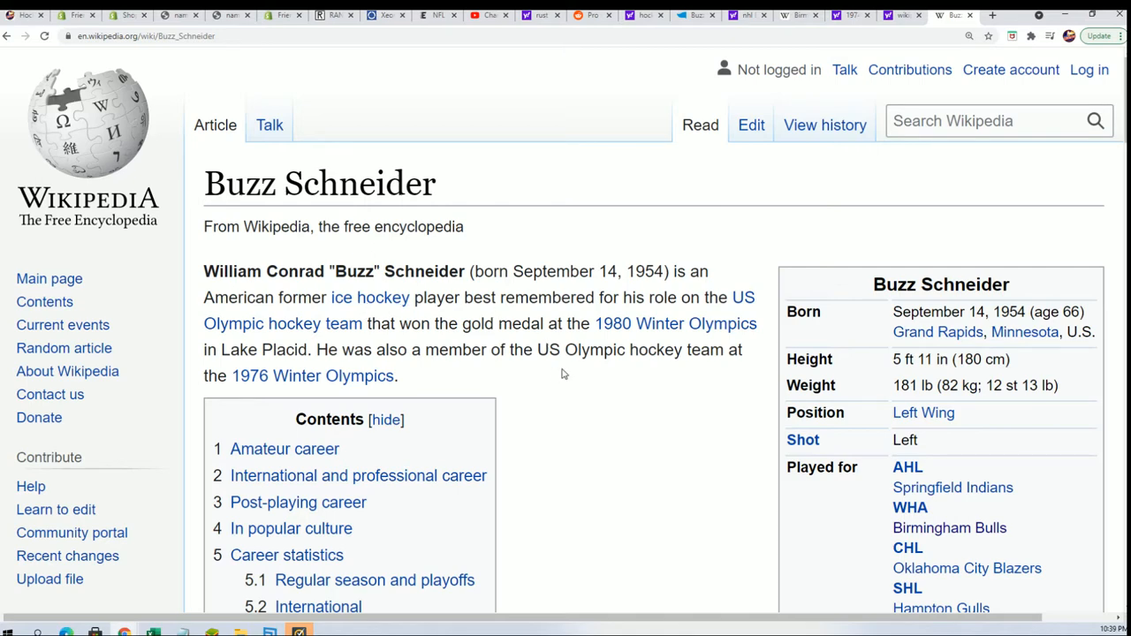
scroll(down, 3)
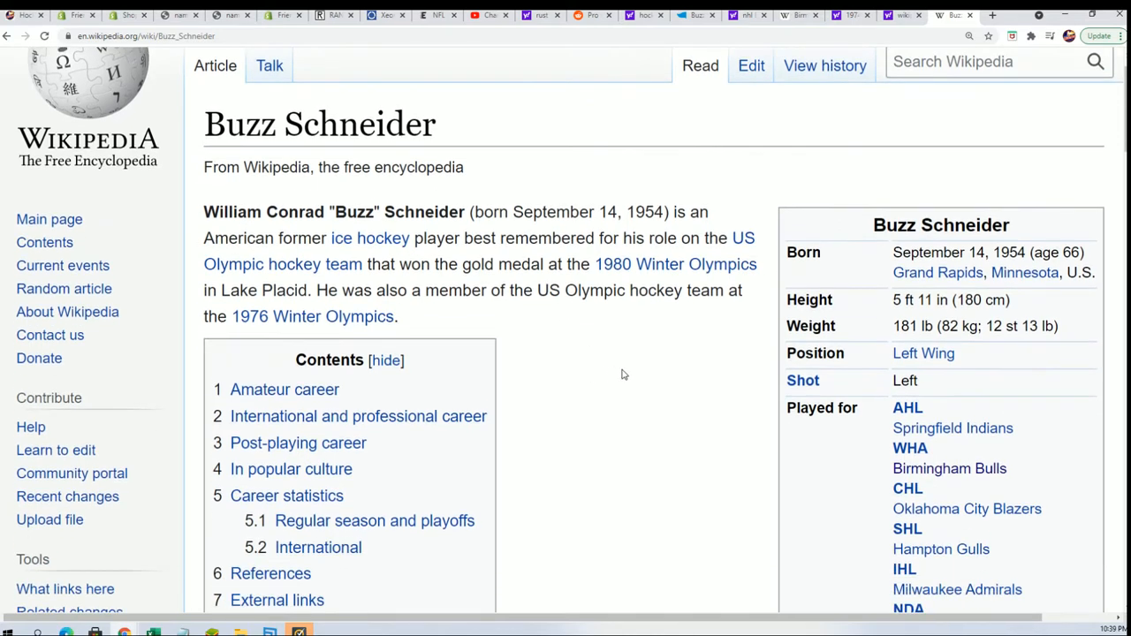
scroll(down, 3)
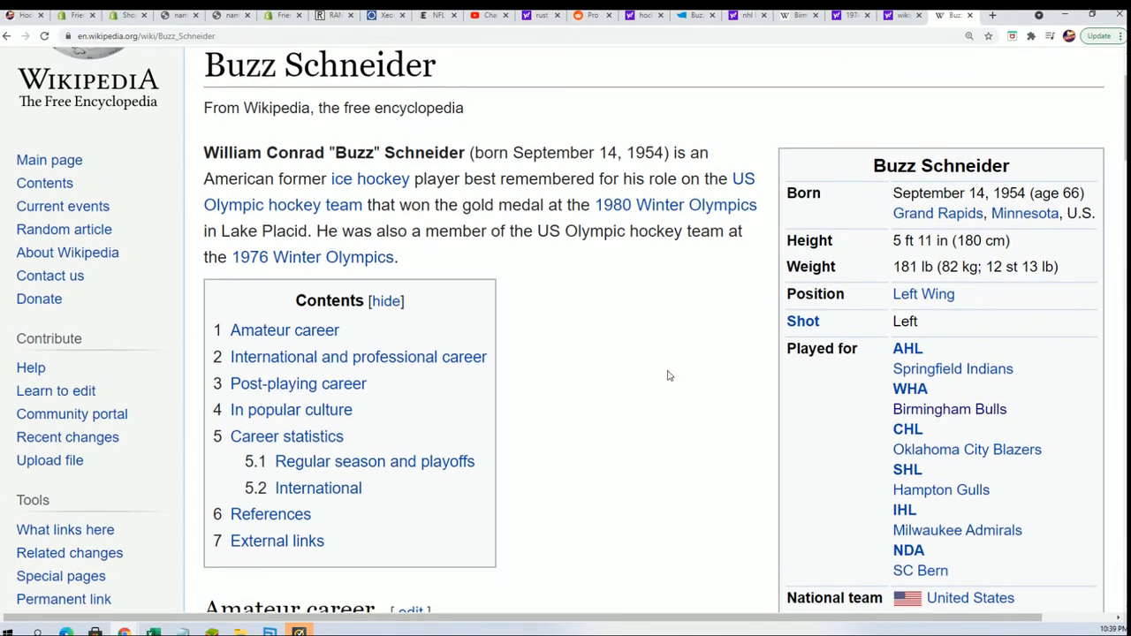
mouse_move(688, 386)
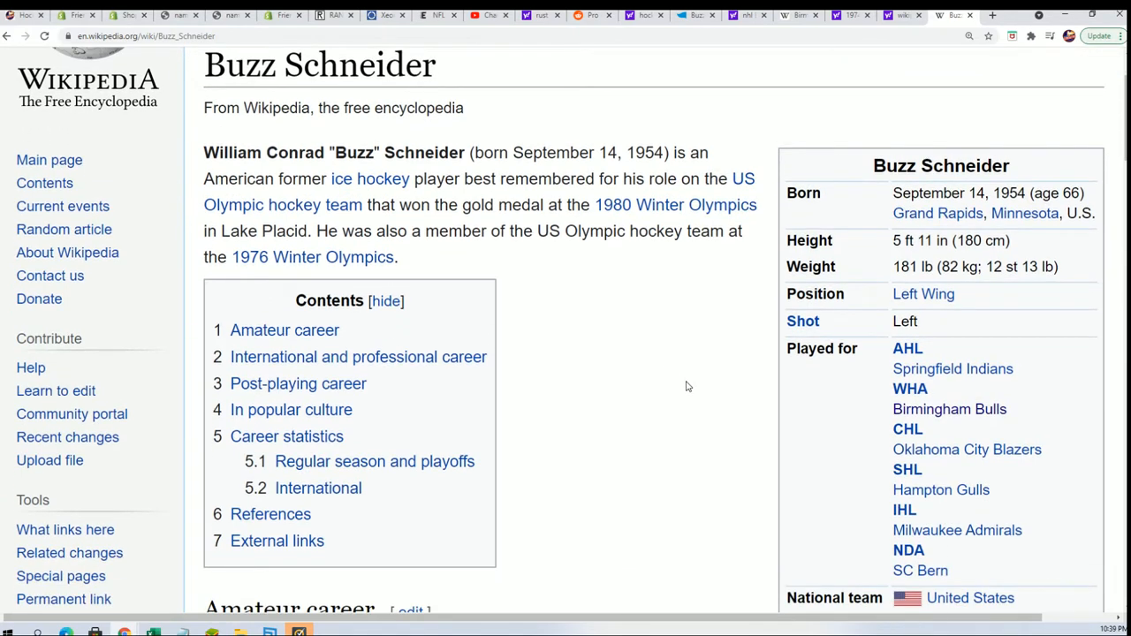
scroll(down, 3)
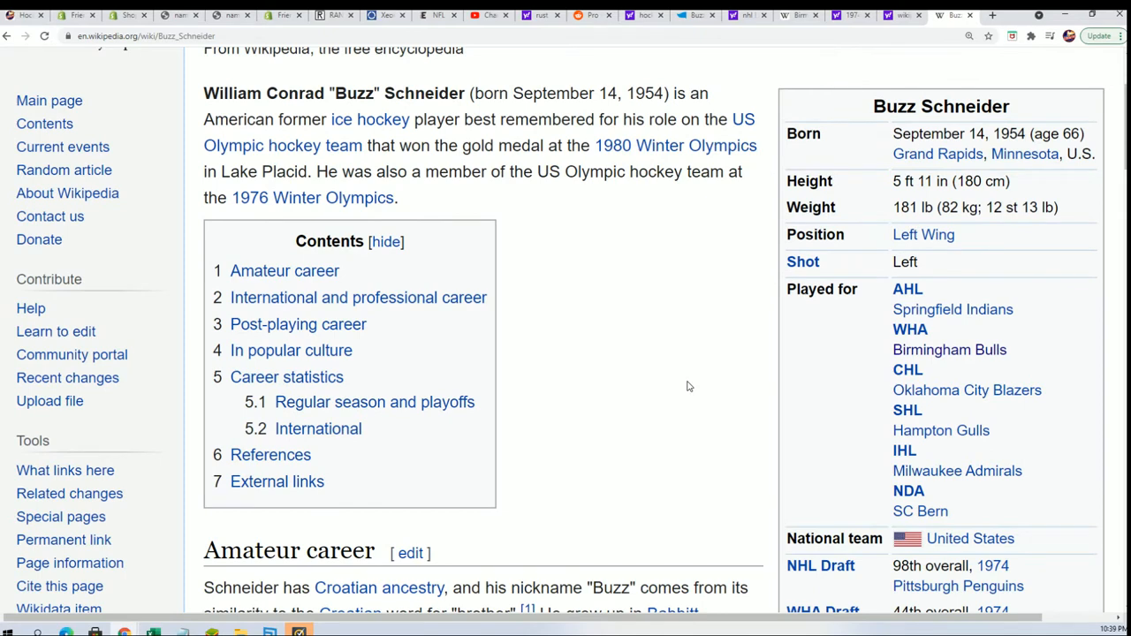
scroll(down, 3)
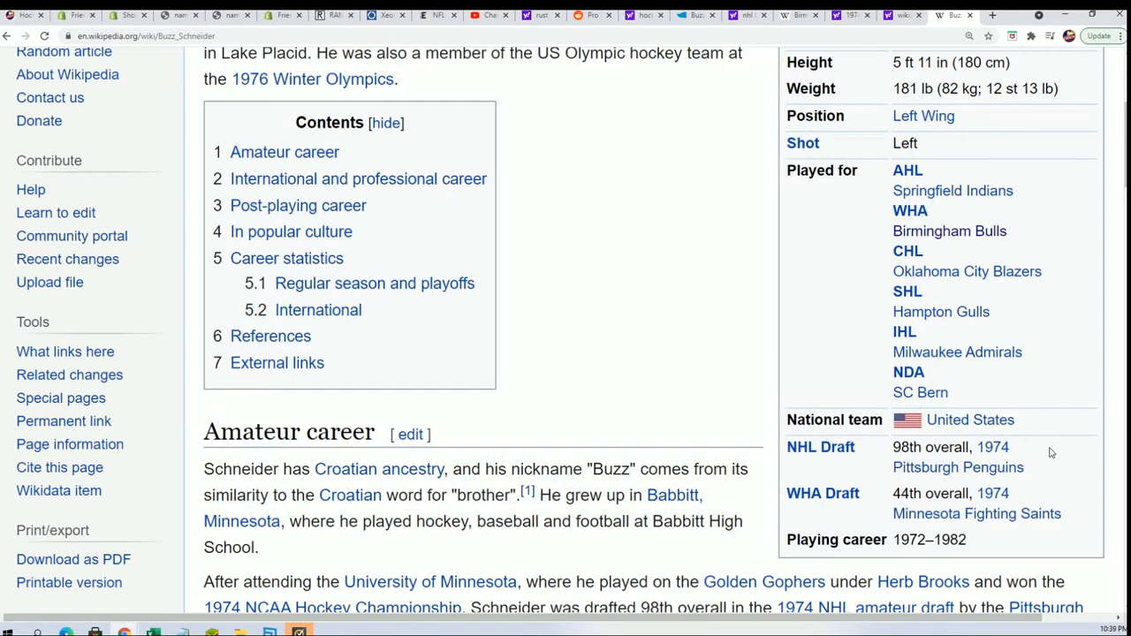
scroll(down, 3)
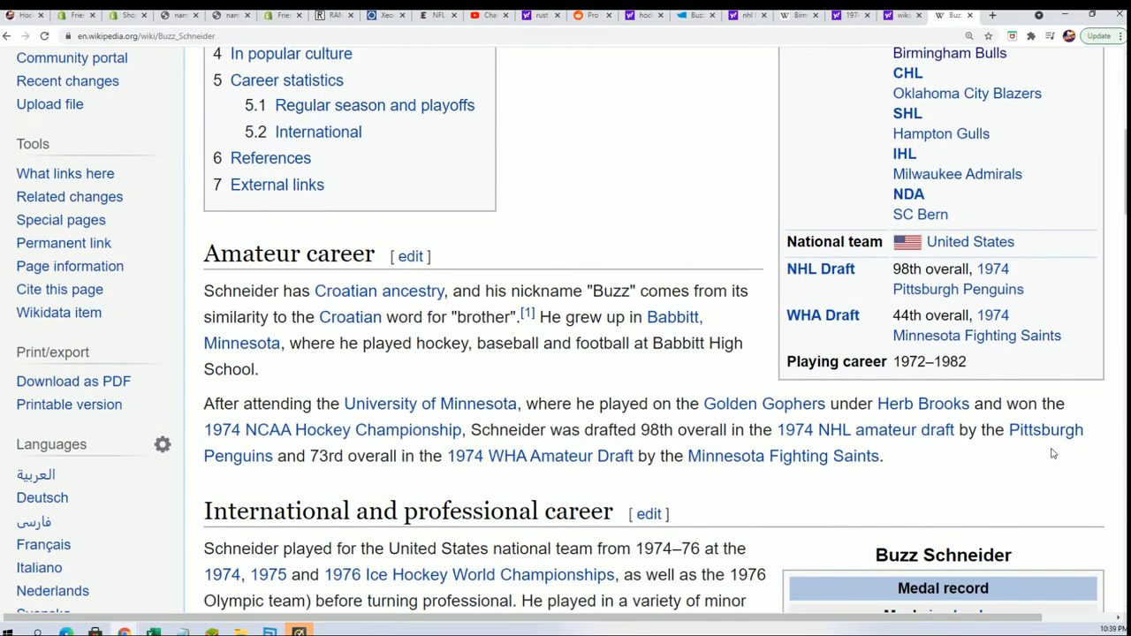
scroll(down, 3)
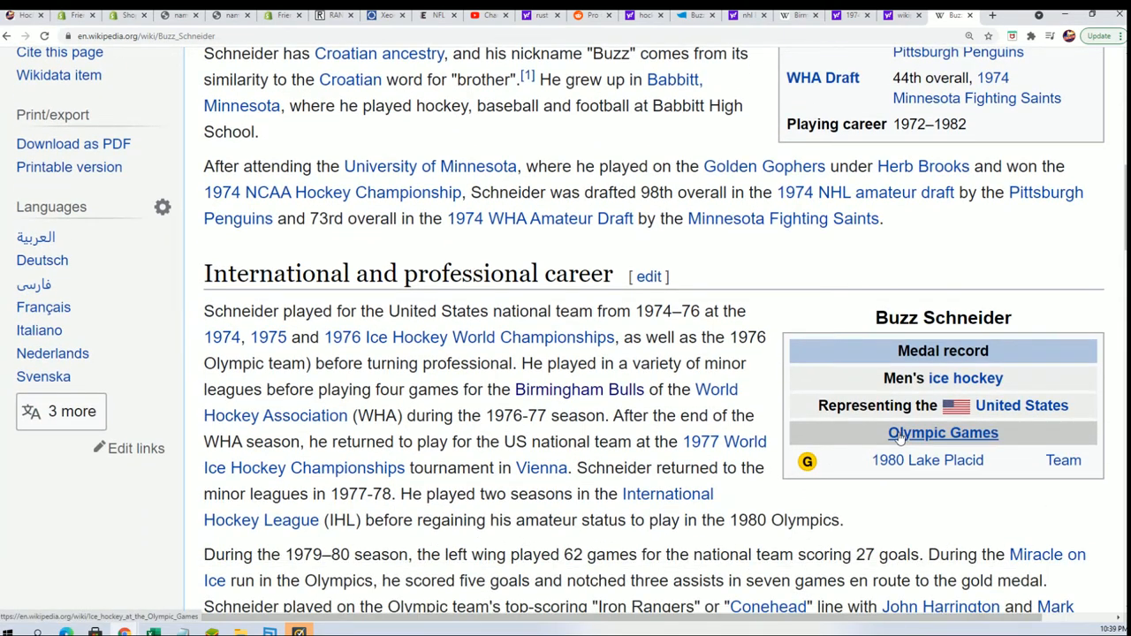
scroll(down, 3)
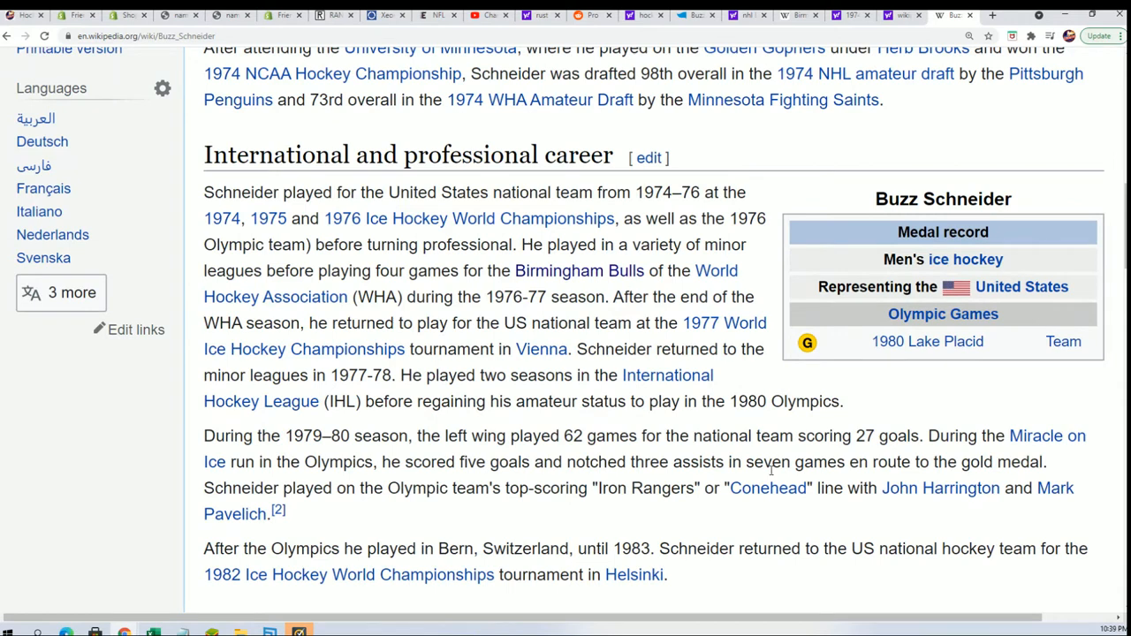
mouse_move(779, 463)
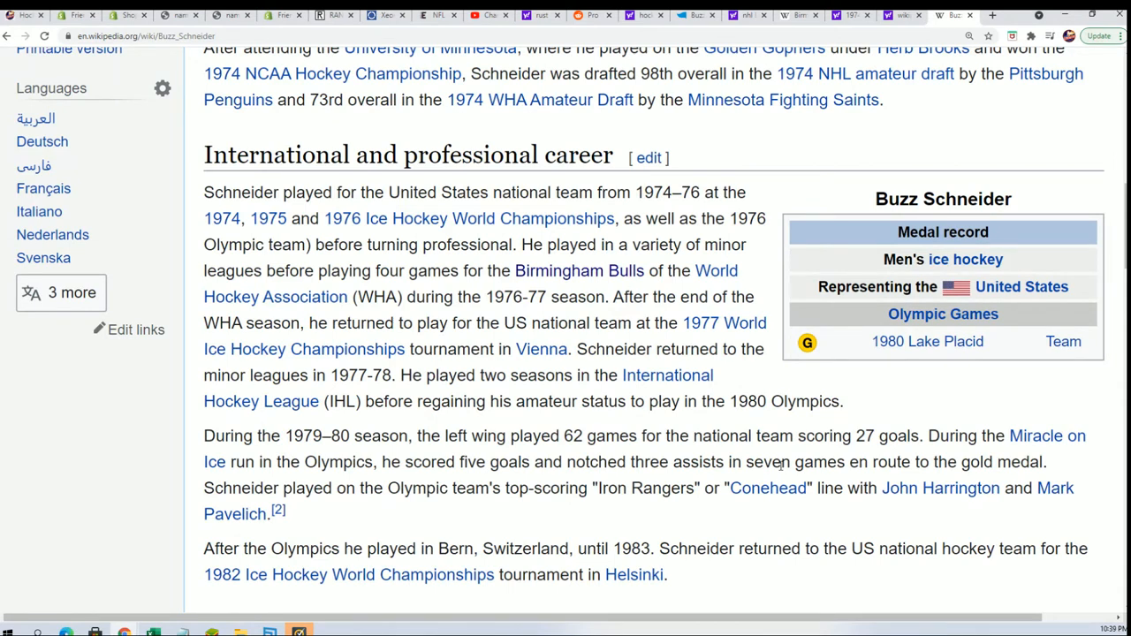
scroll(down, 3)
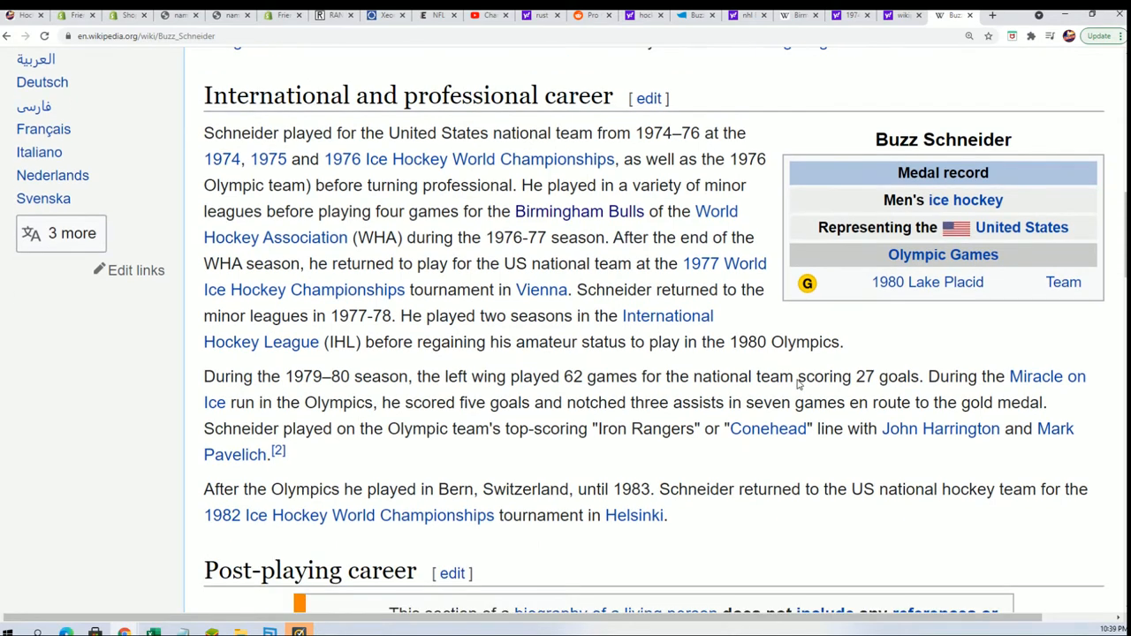
scroll(down, 3)
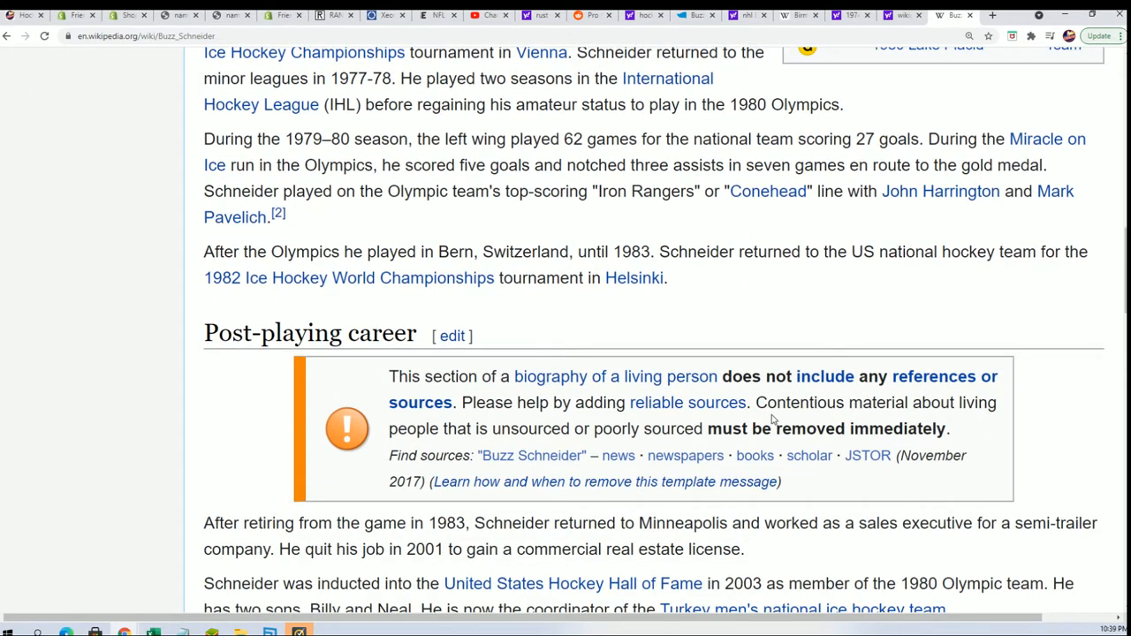
scroll(down, 3)
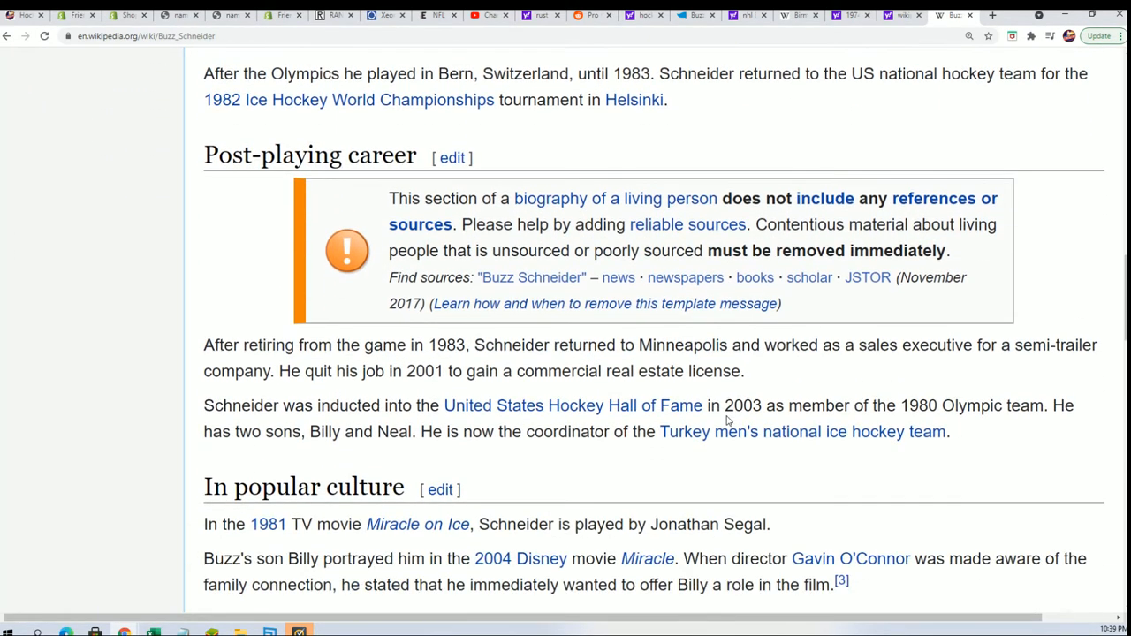
scroll(down, 3)
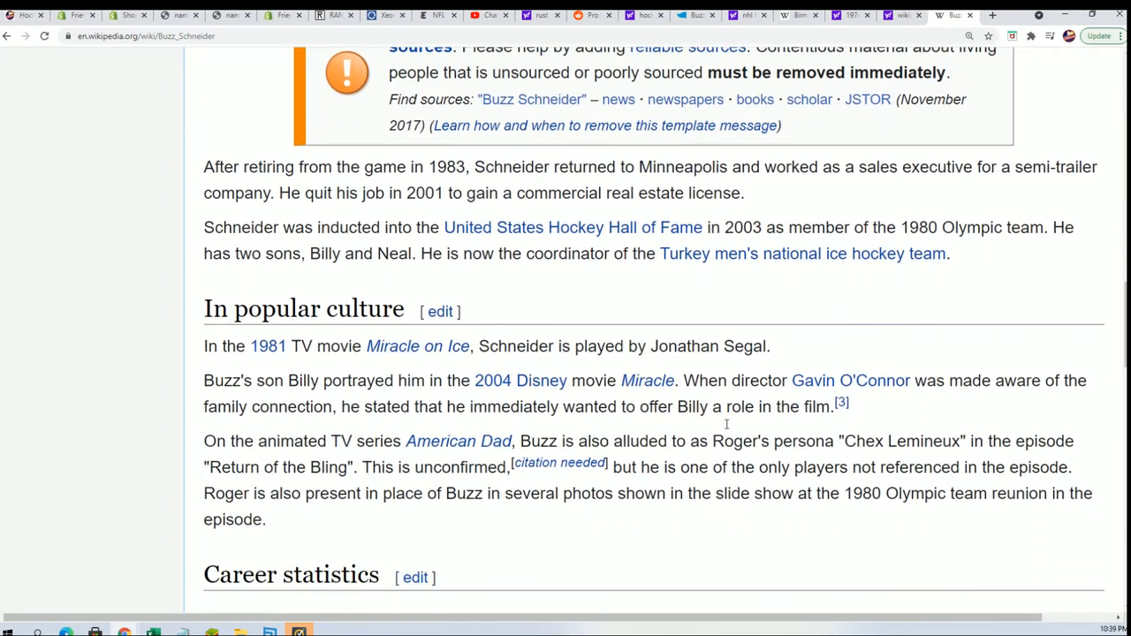
scroll(down, 3)
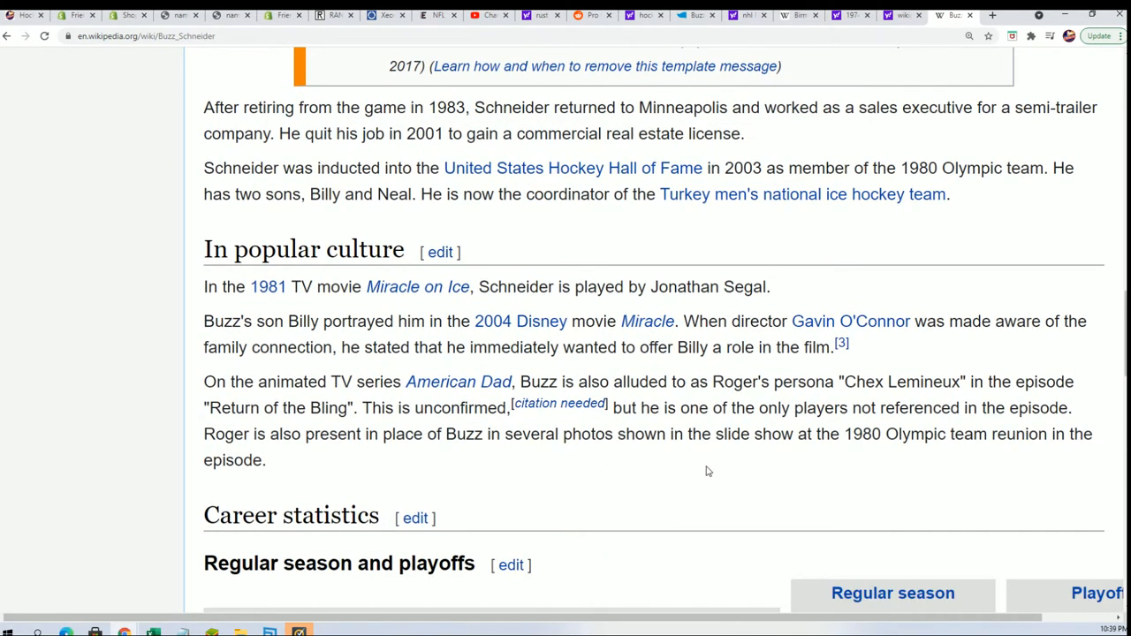
scroll(down, 3)
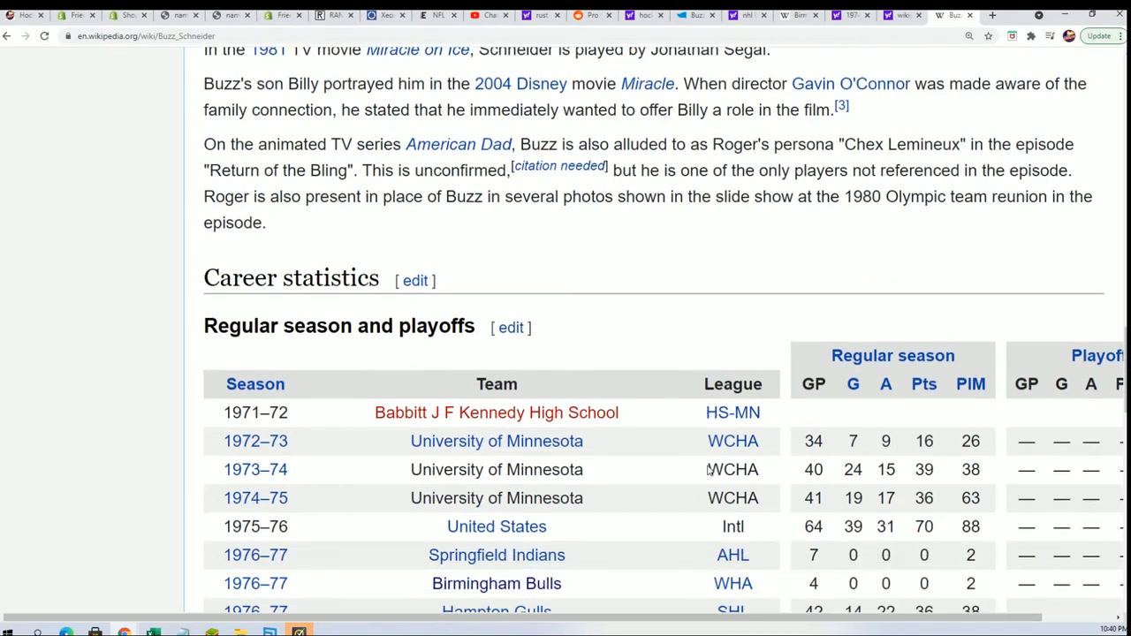
scroll(down, 3)
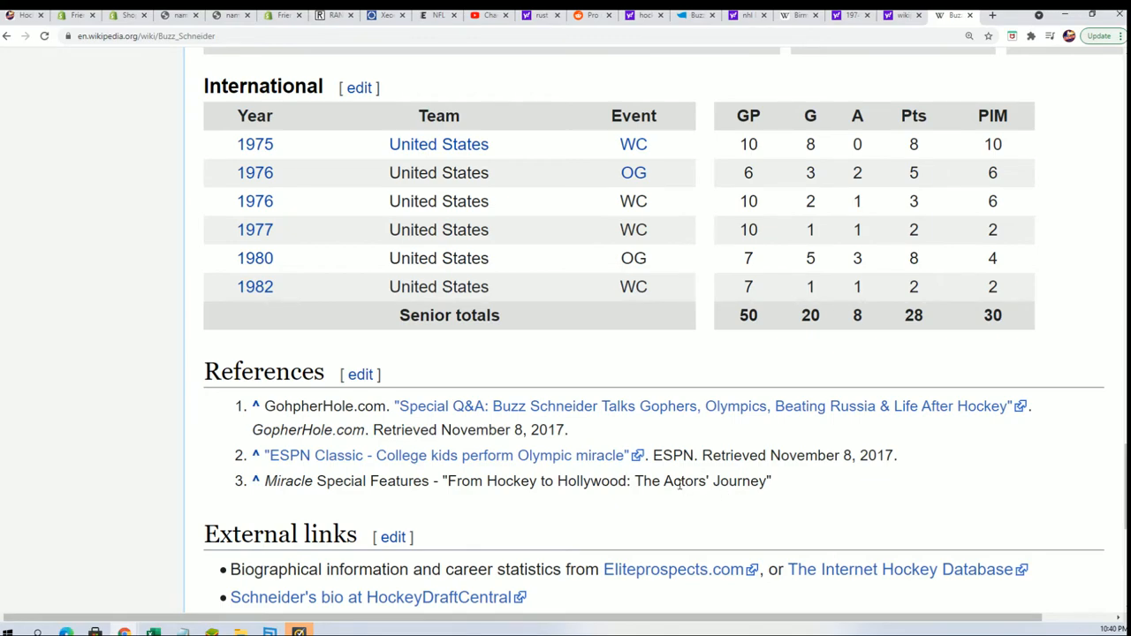
scroll(down, 3)
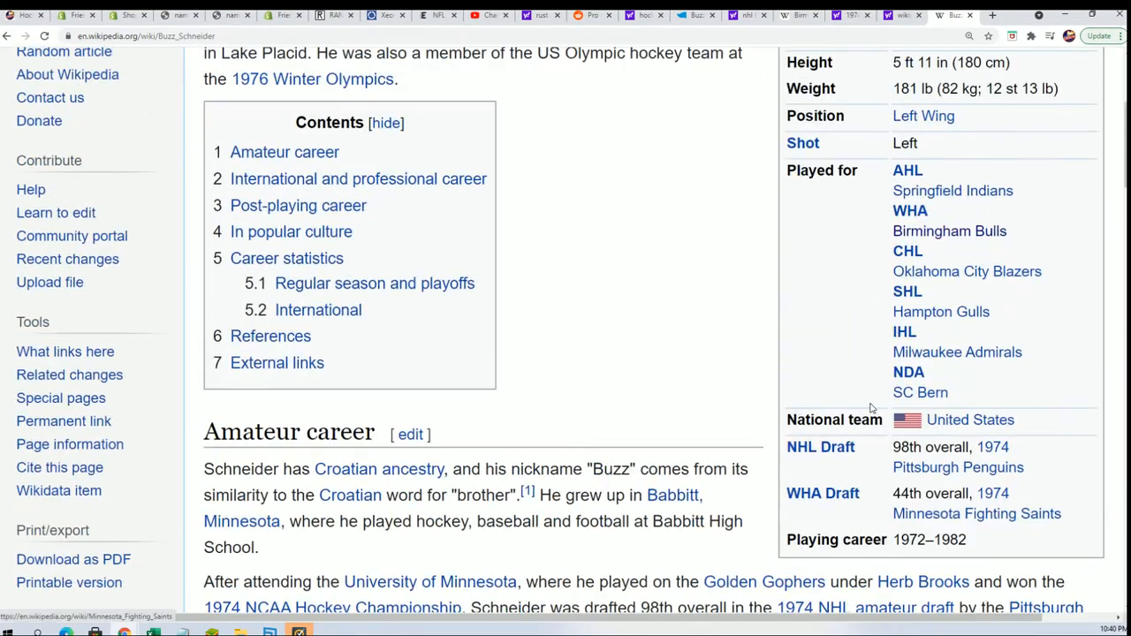
mouse_move(827, 460)
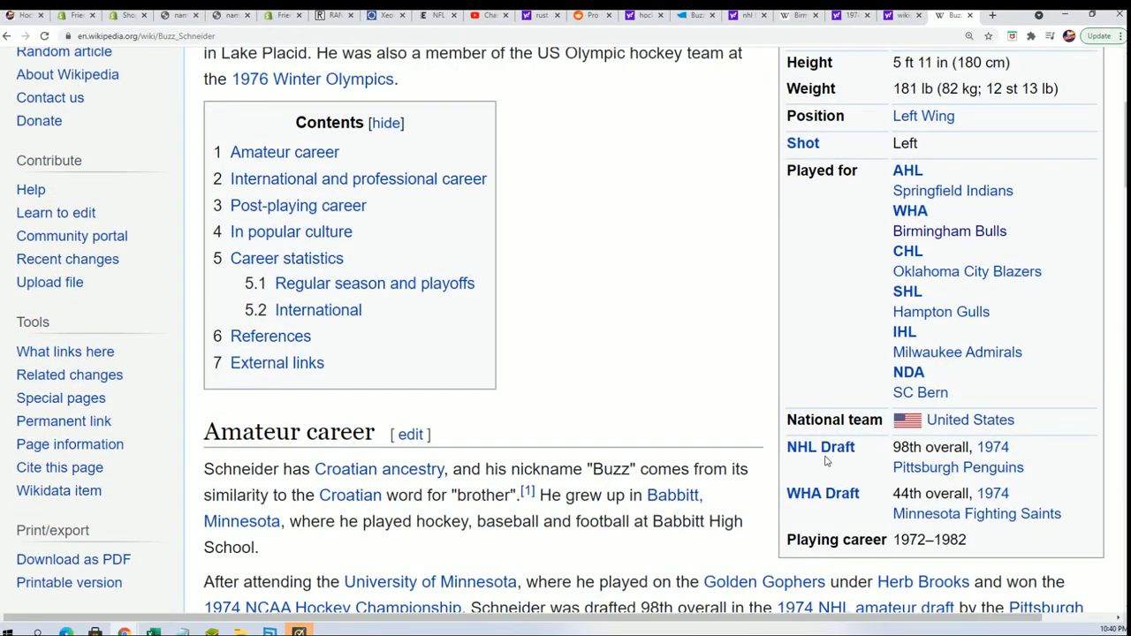
mouse_move(993, 447)
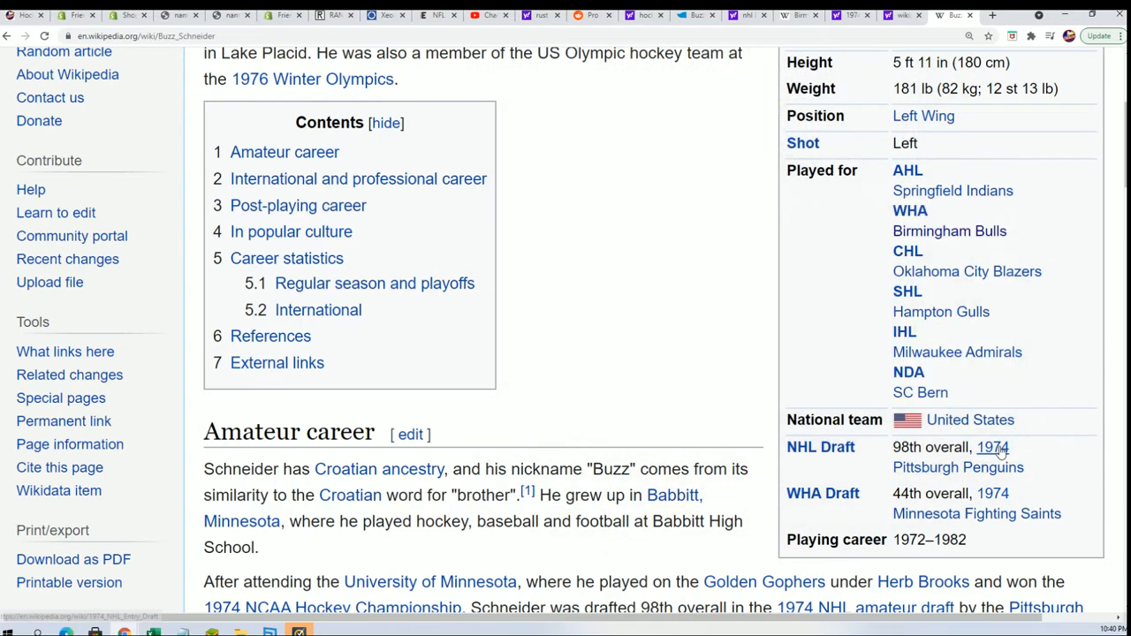
mouse_move(991, 447)
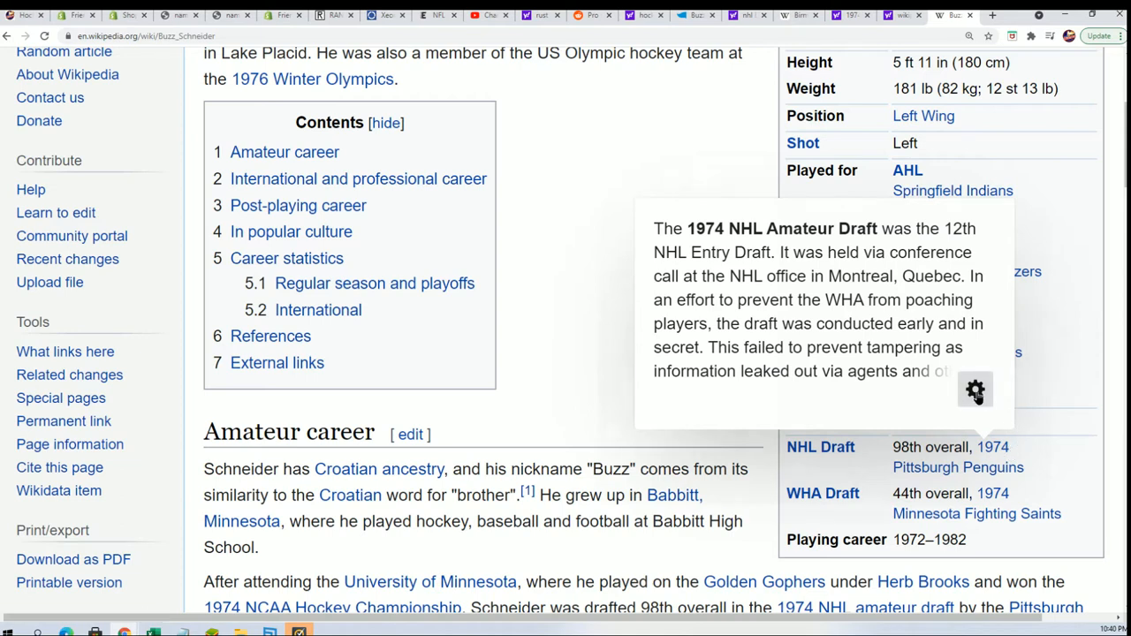
Follow the 1974 link in Schneider's infobox NHL Draft row to the draft article.
click(976, 390)
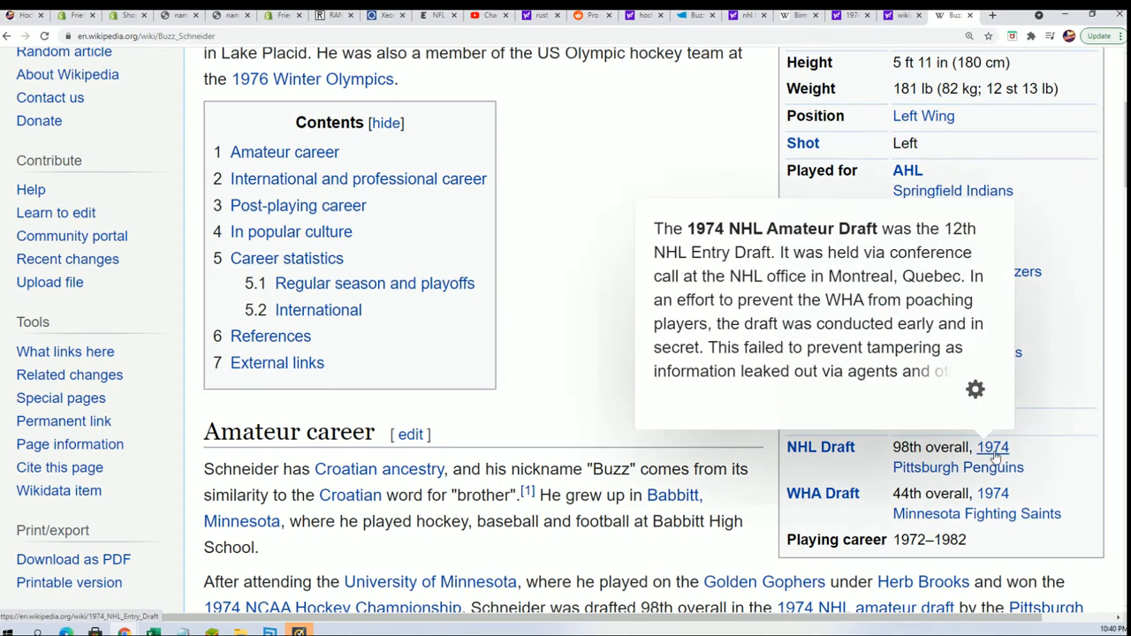
click(992, 446)
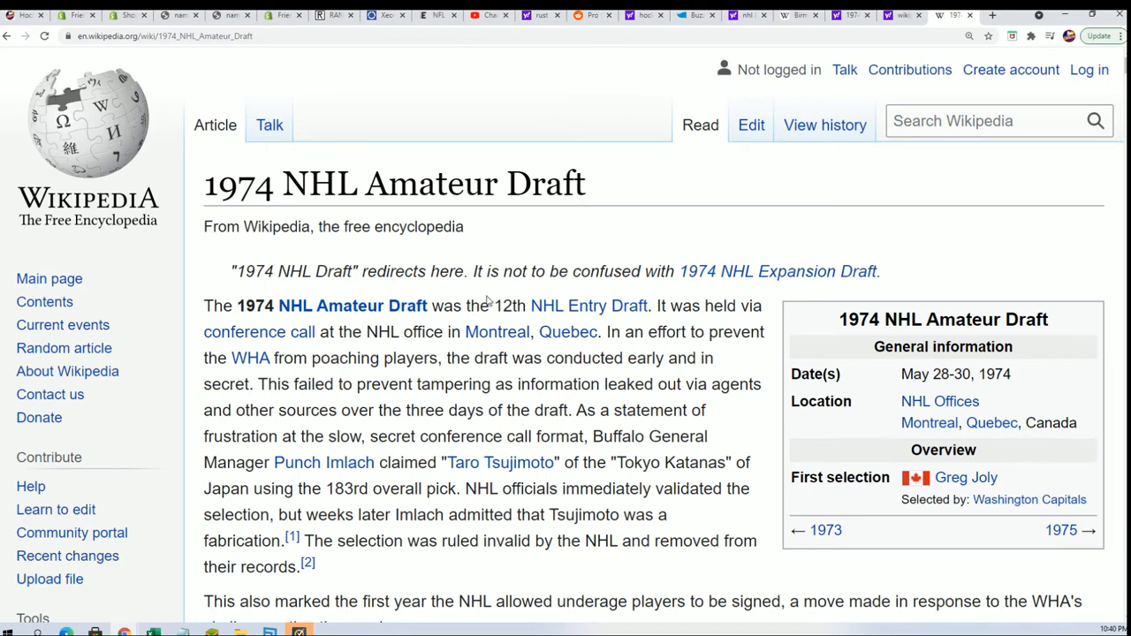
mouse_move(499, 352)
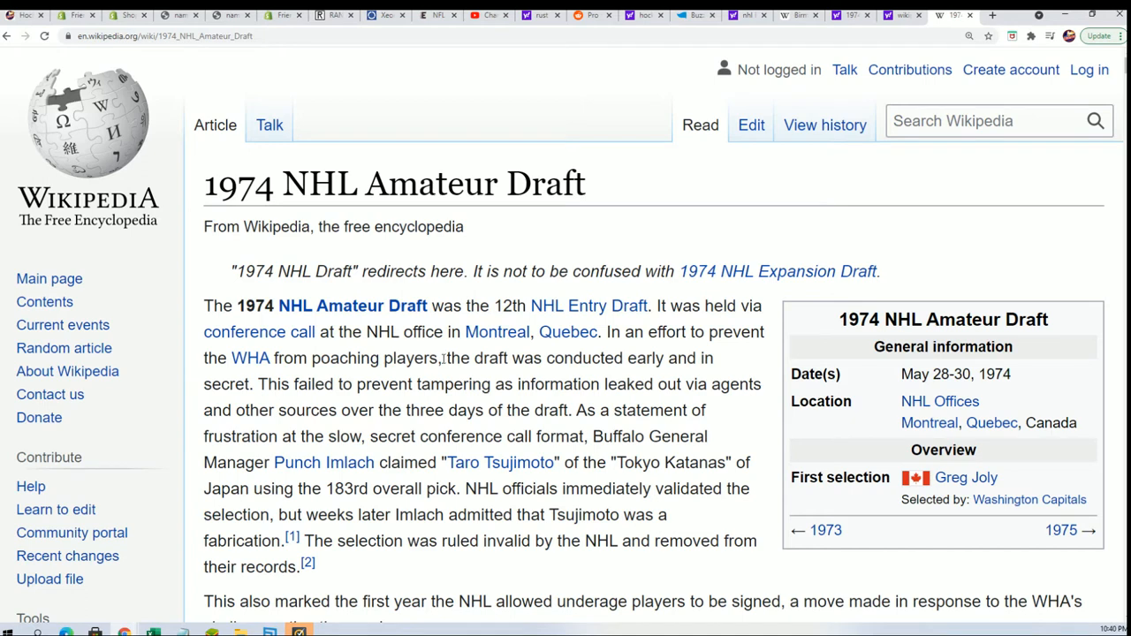
mouse_move(595, 457)
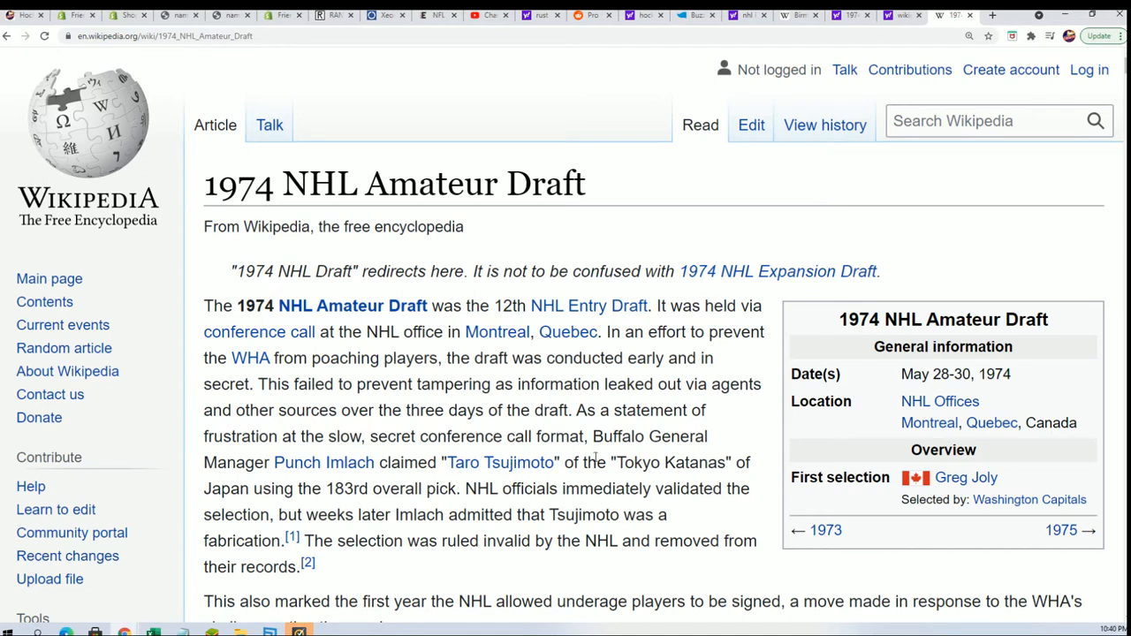
mouse_move(774, 449)
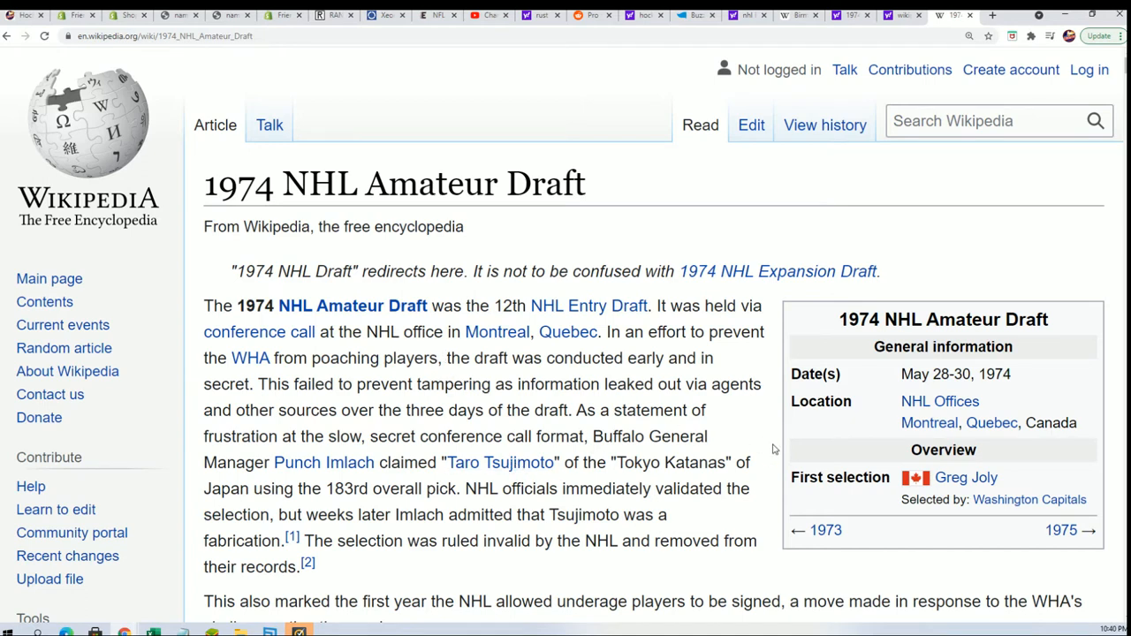
mouse_move(740, 445)
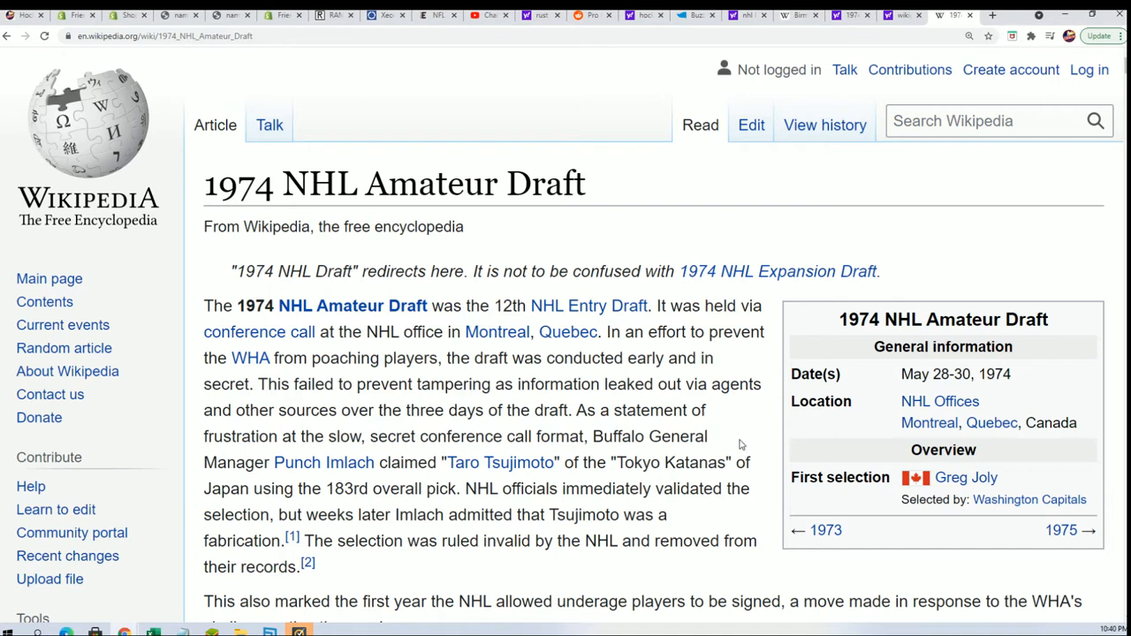
Scroll past the intro and contents to the Selections by round section.
scroll(down, 3)
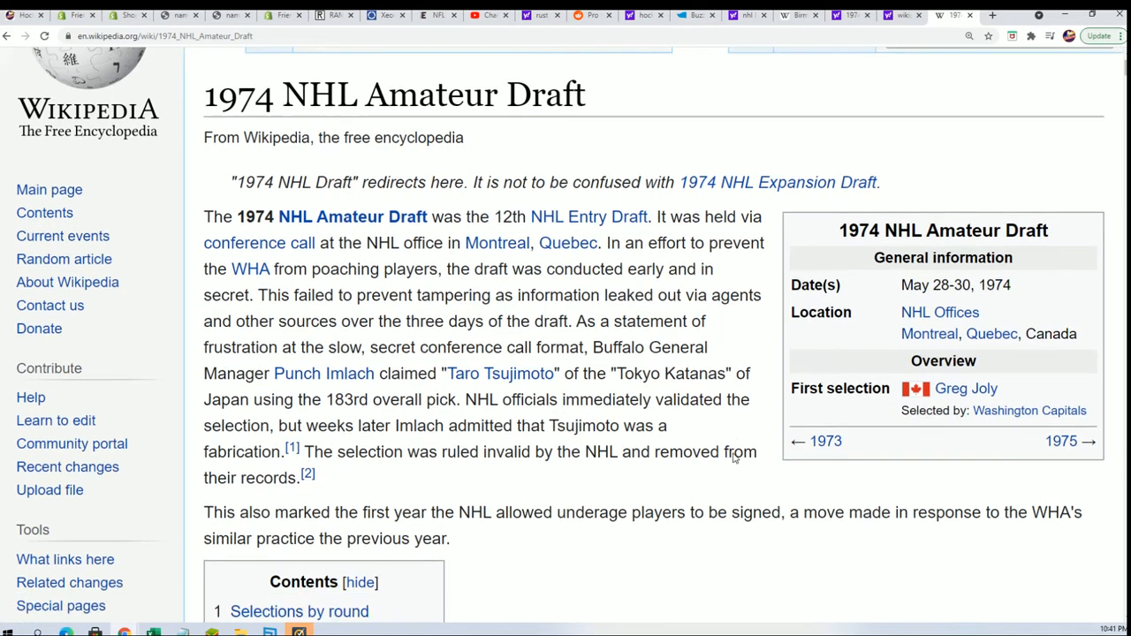
scroll(down, 3)
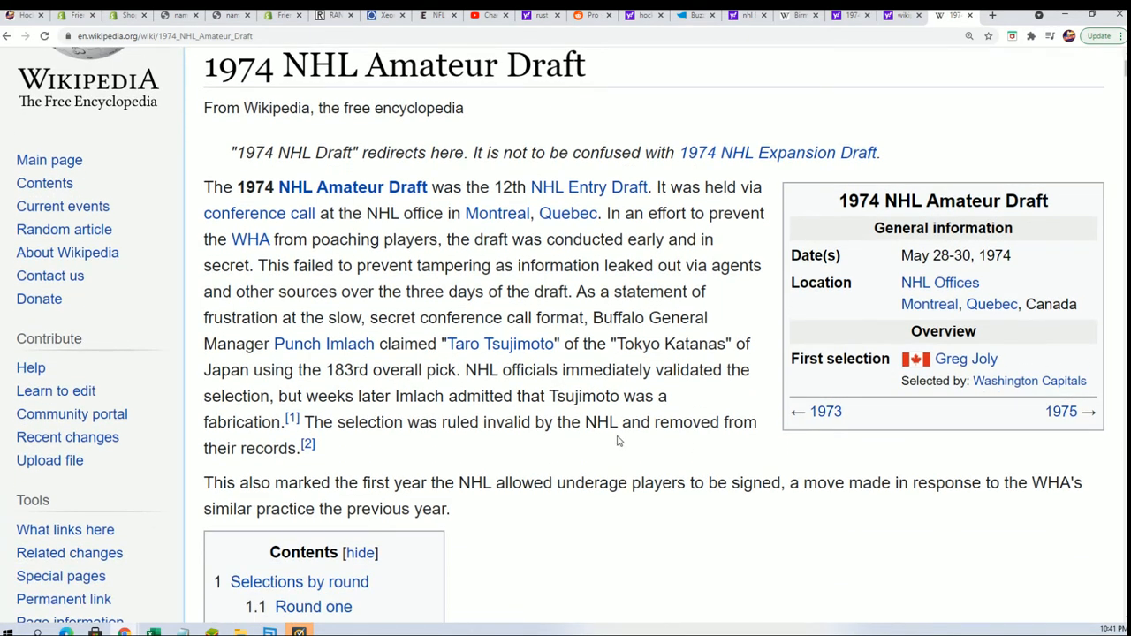
mouse_move(685, 404)
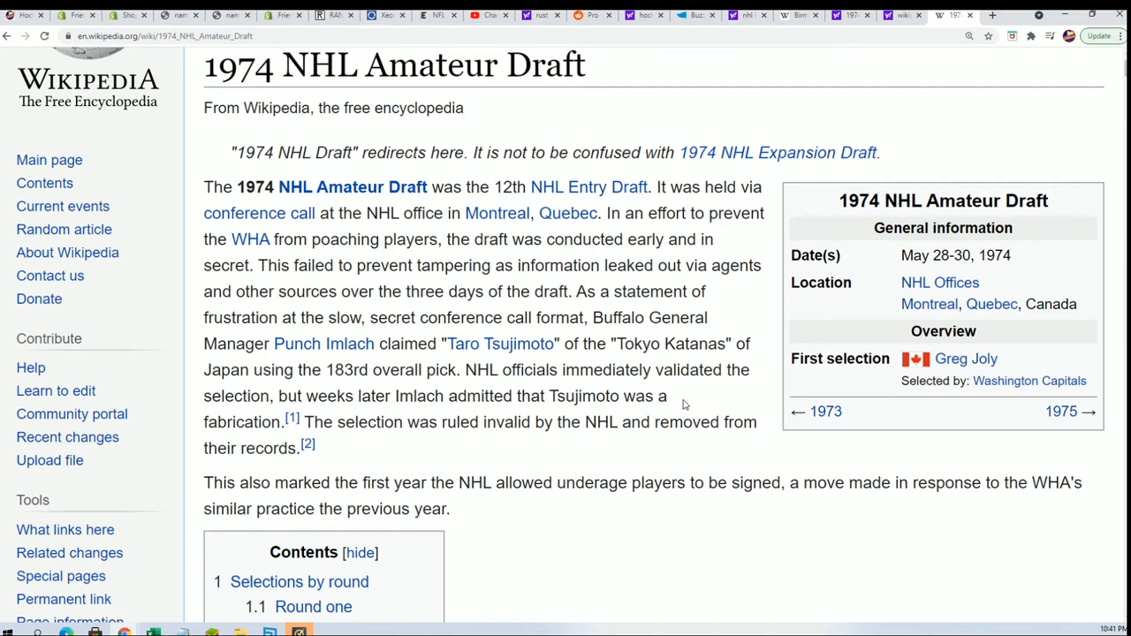
mouse_move(683, 450)
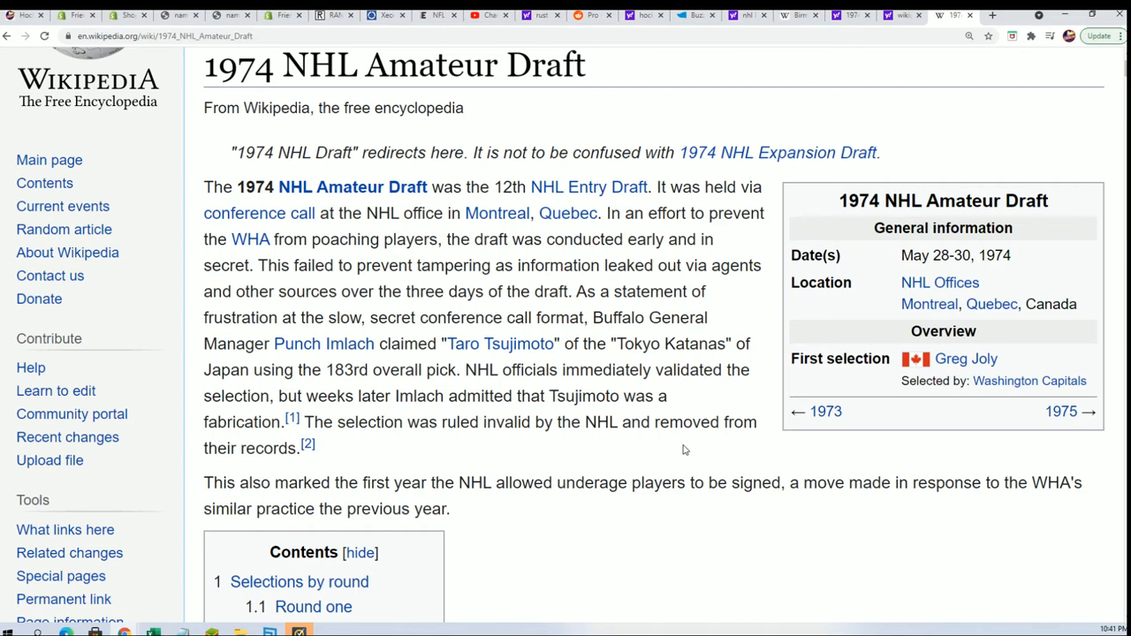
mouse_move(684, 457)
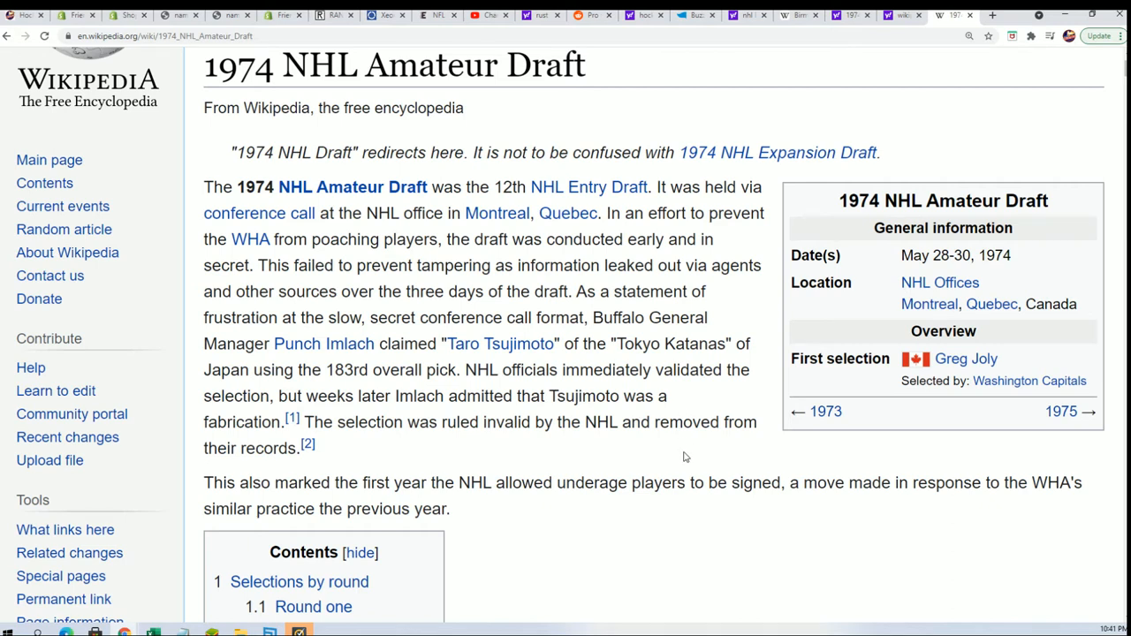
scroll(down, 3)
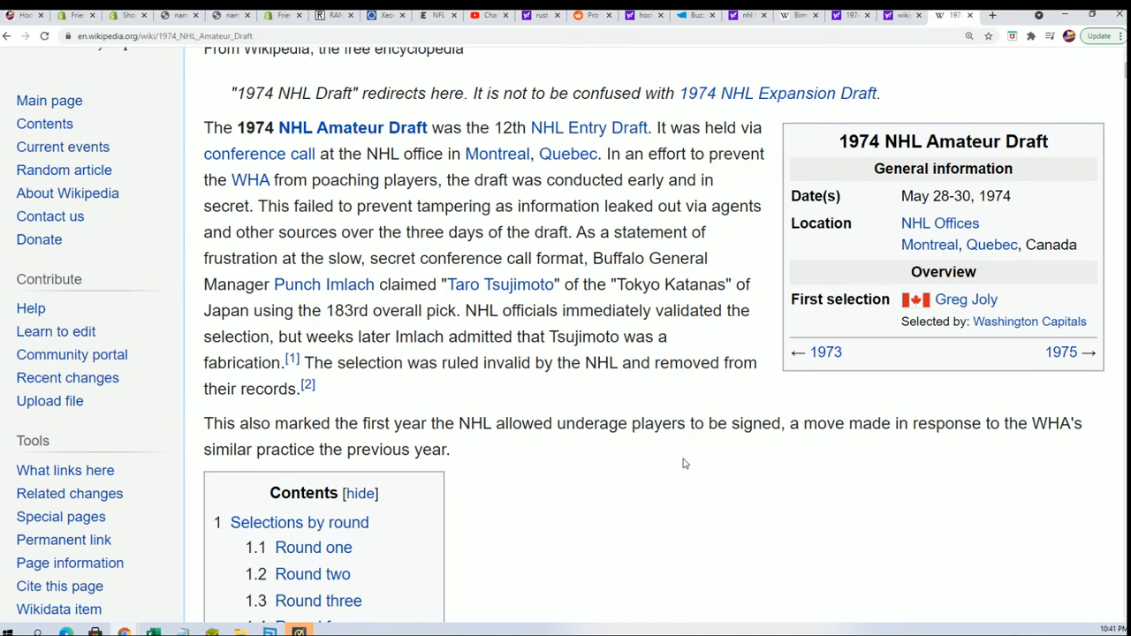
scroll(down, 3)
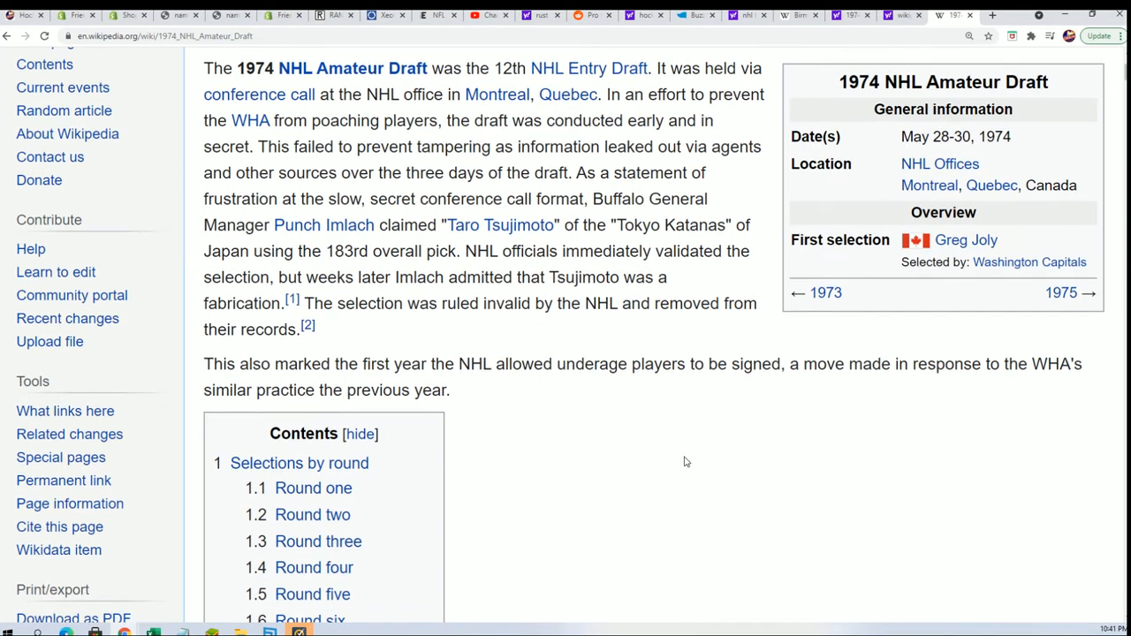
scroll(down, 3)
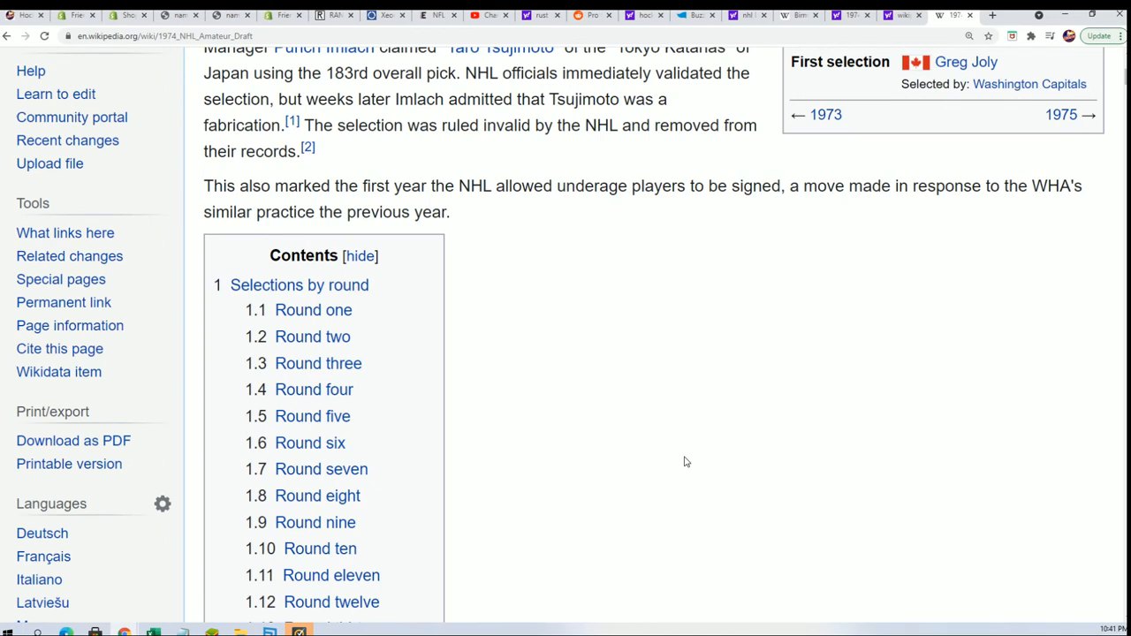
scroll(down, 3)
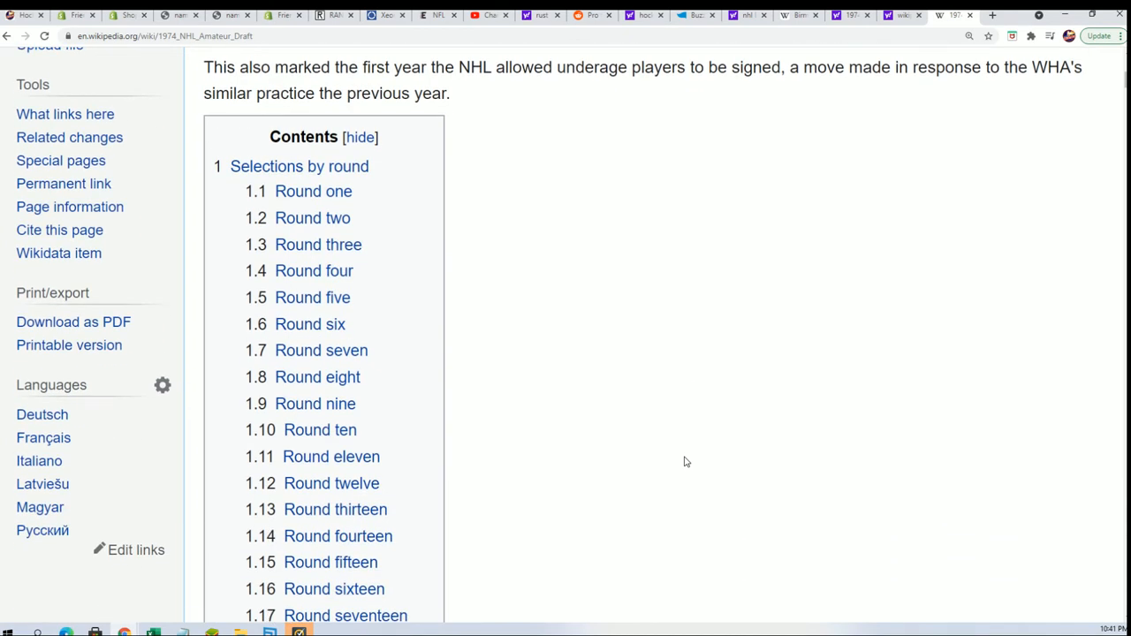
scroll(down, 3)
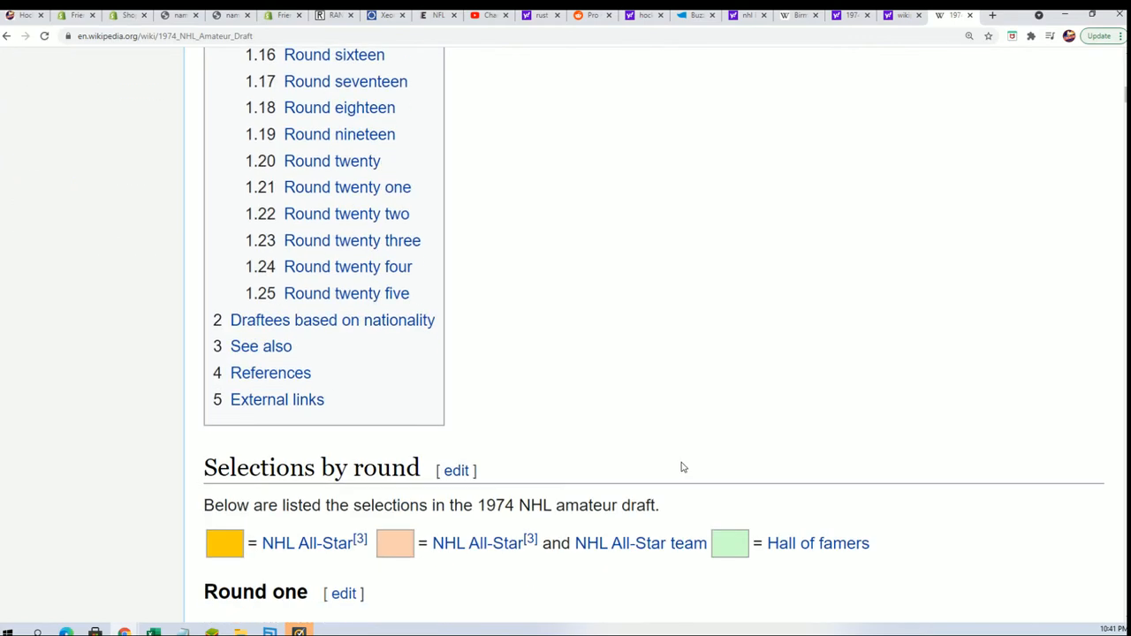
Scroll through the Round one and Round two tables to the Round three picks.
scroll(down, 3)
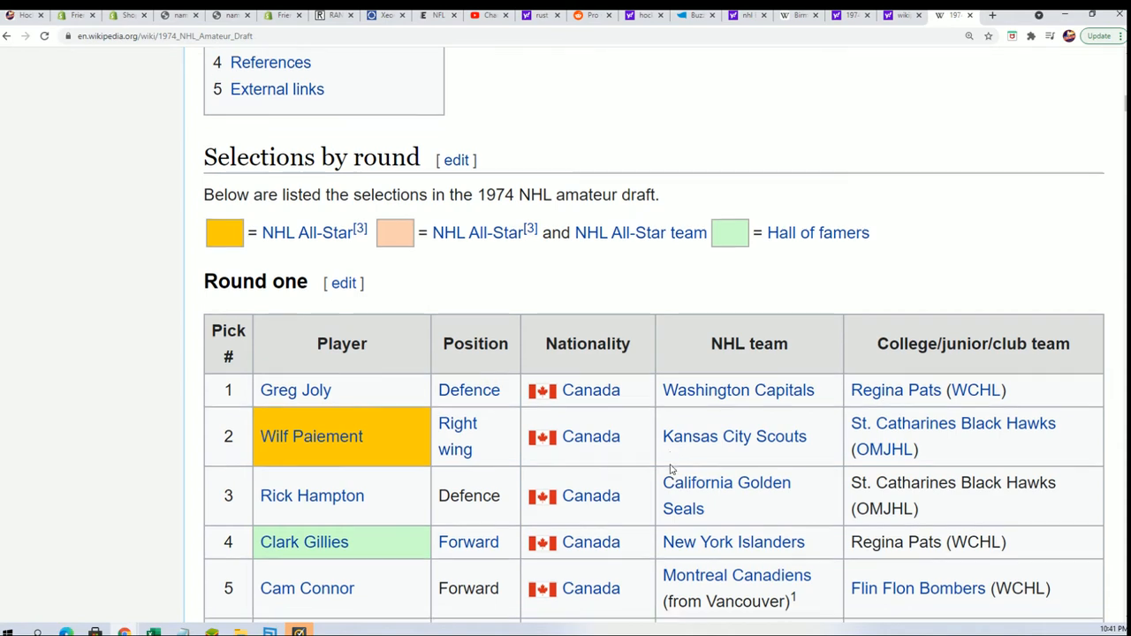
scroll(down, 3)
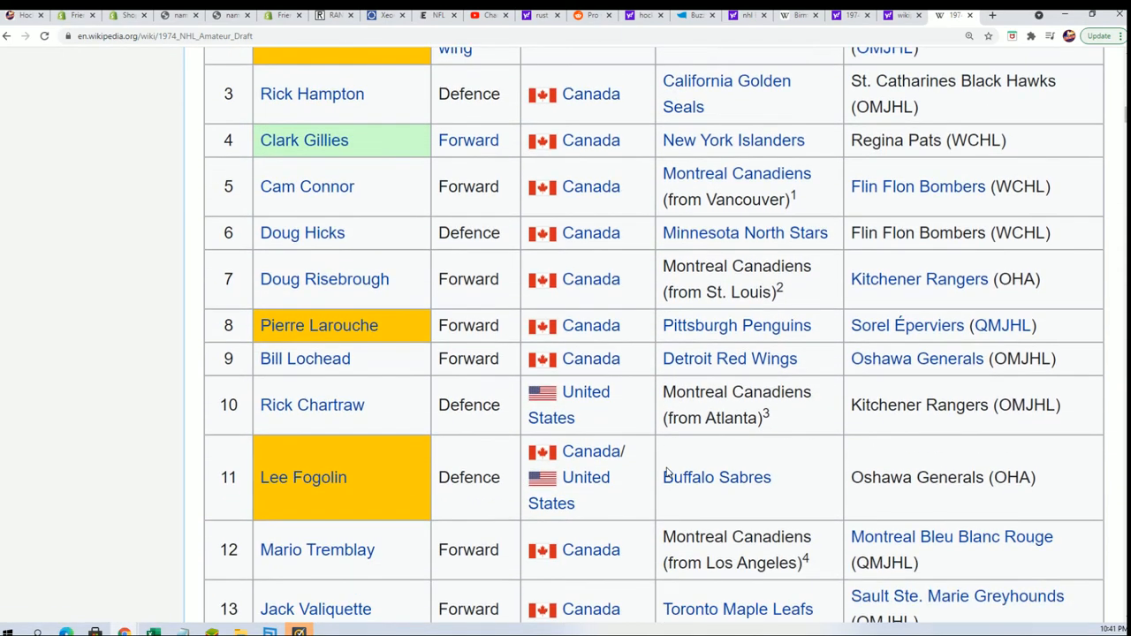
scroll(down, 3)
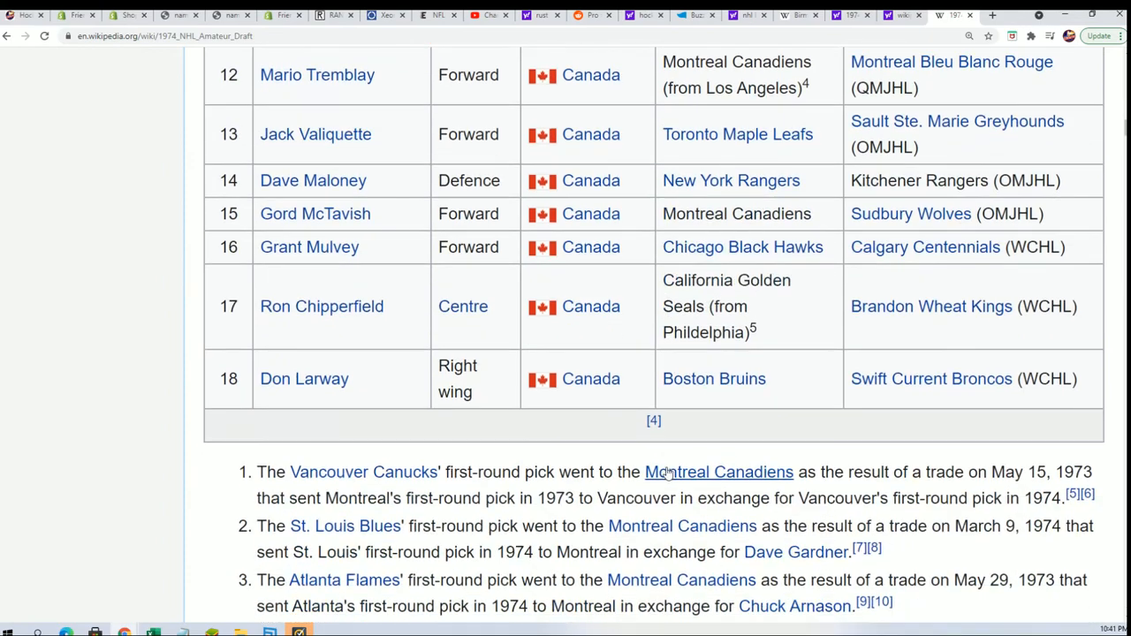
scroll(down, 3)
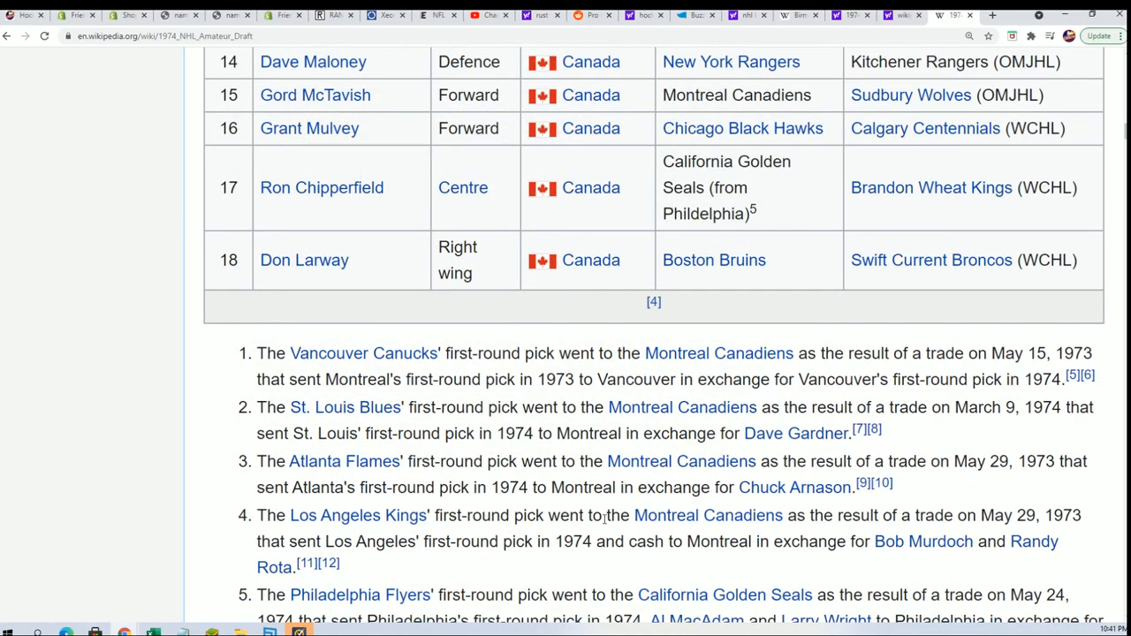
scroll(down, 3)
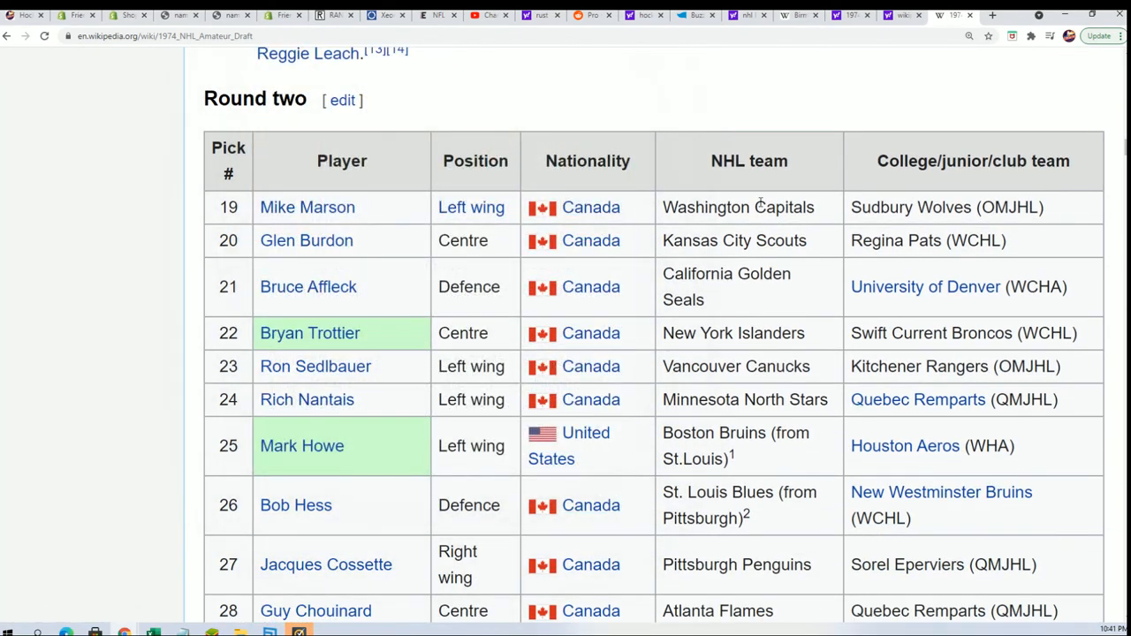
drag(882, 207, 1043, 206)
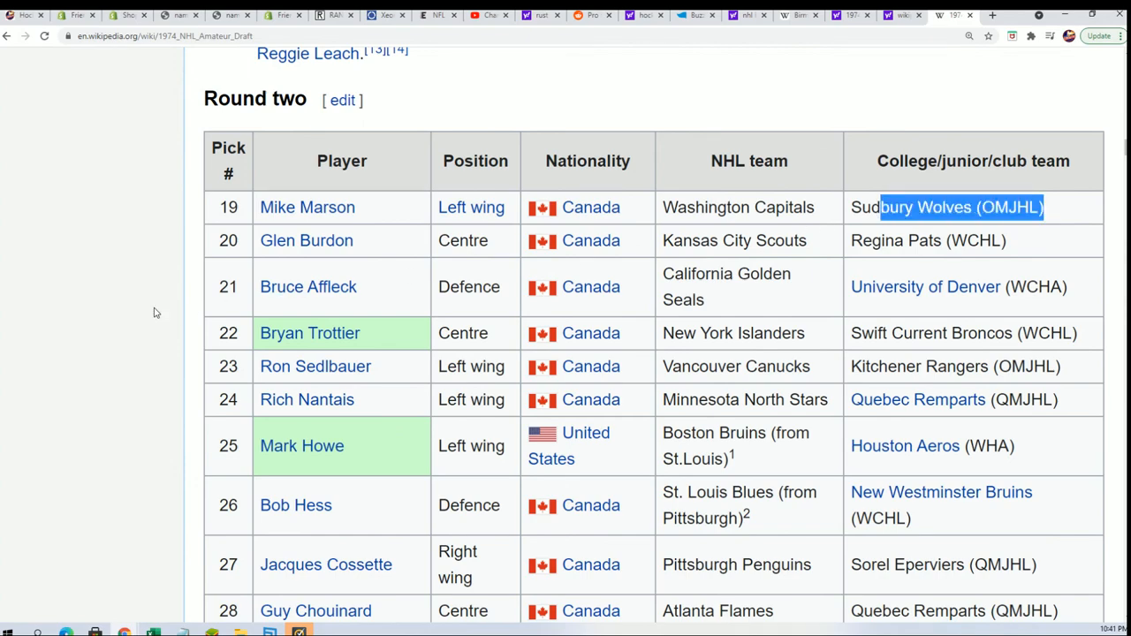
scroll(down, 3)
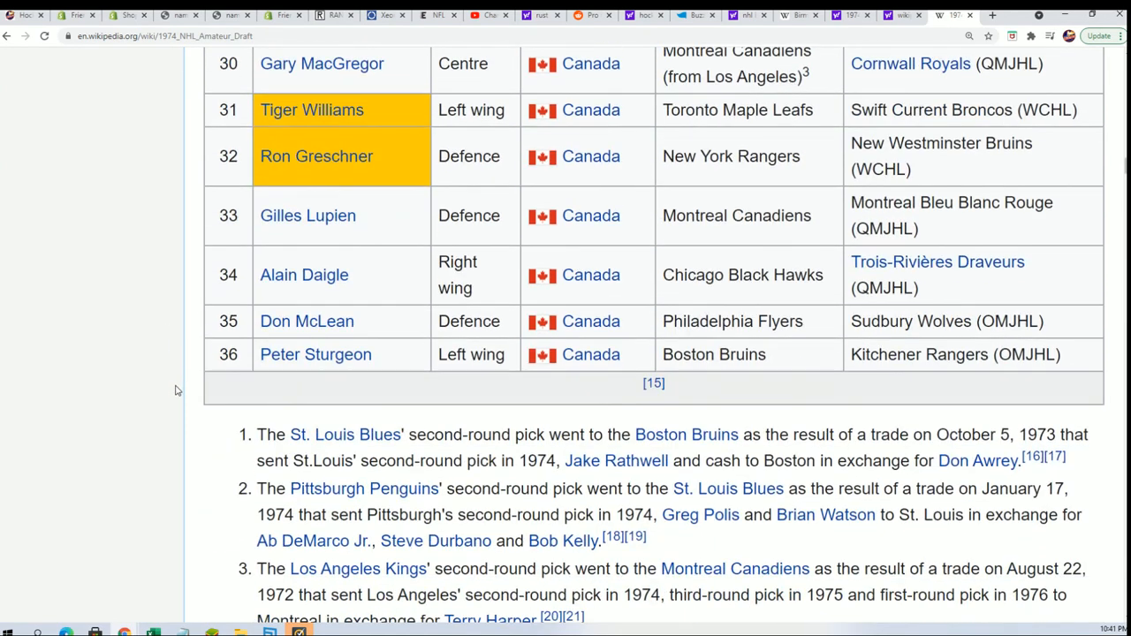
scroll(down, 3)
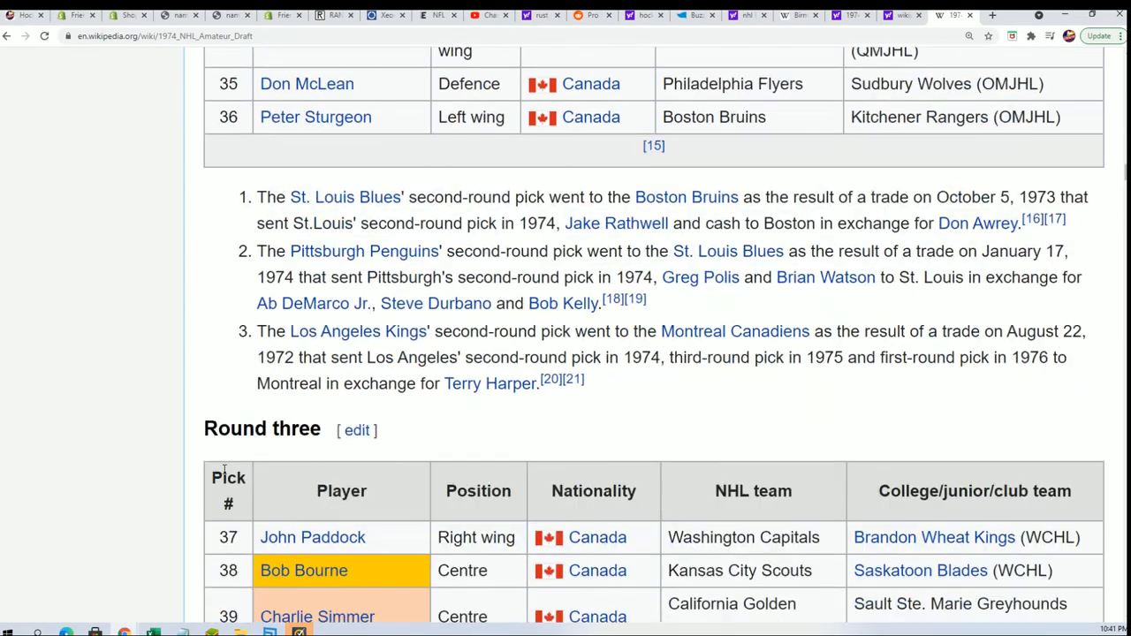
scroll(down, 3)
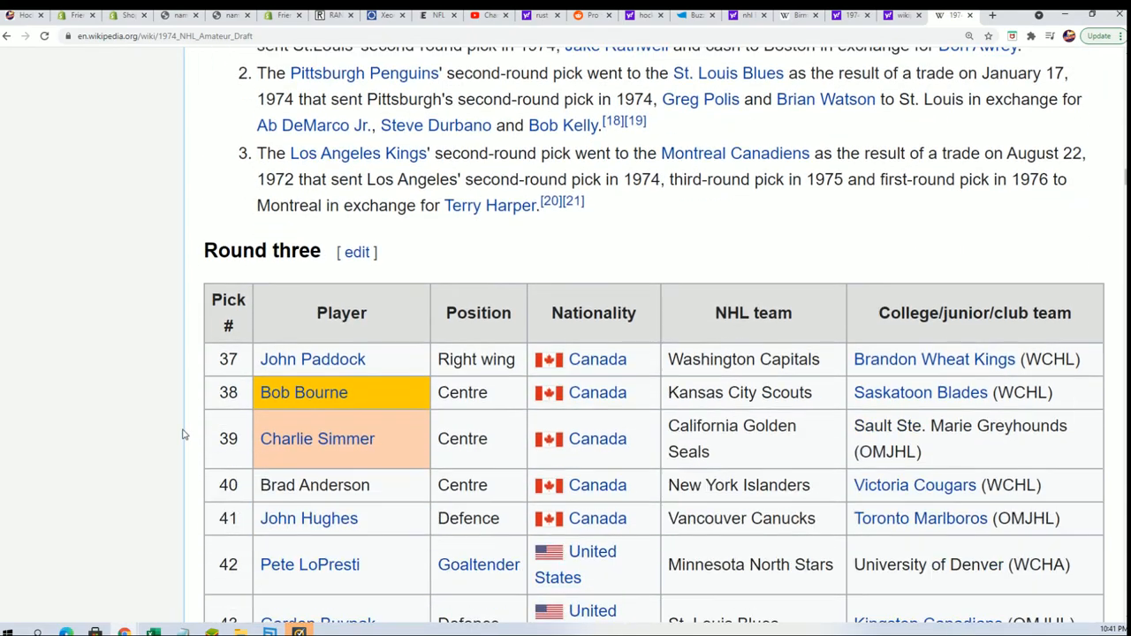